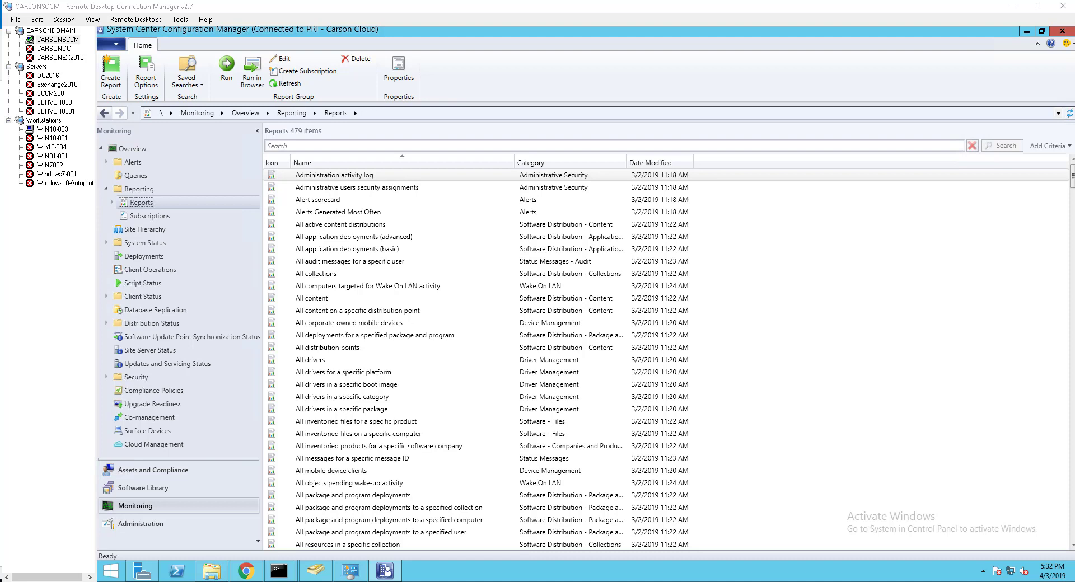
Bring up the Software Update Groups list in the Software Library workspace
left_click(330, 471)
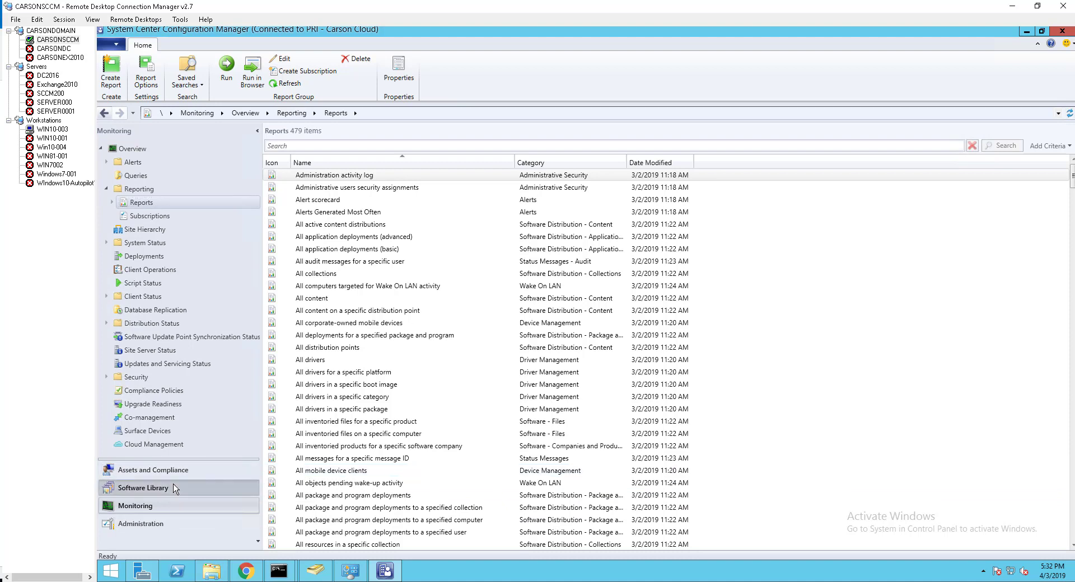
left_click(144, 487)
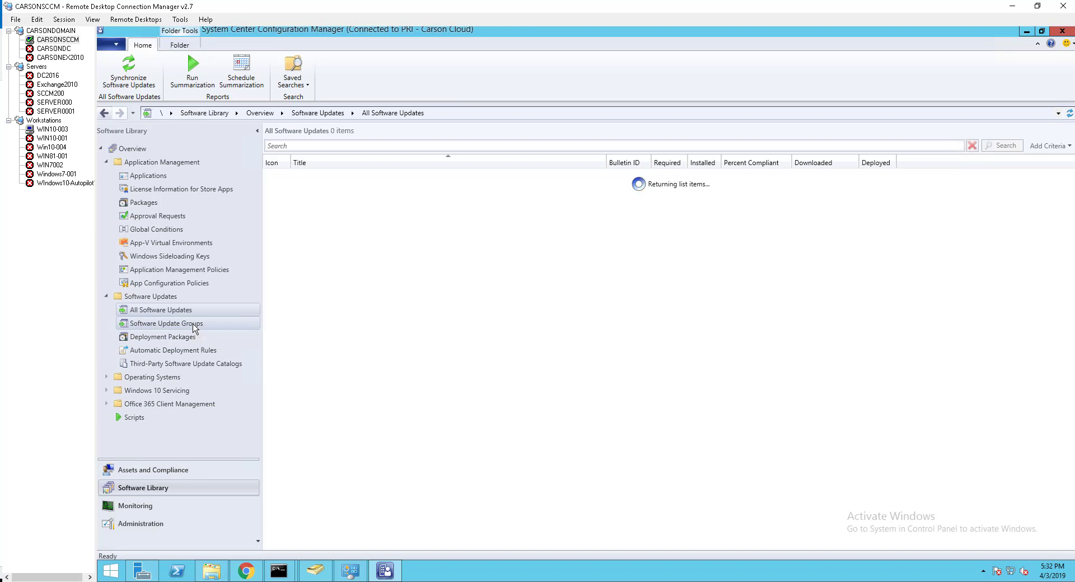
left_click(167, 323)
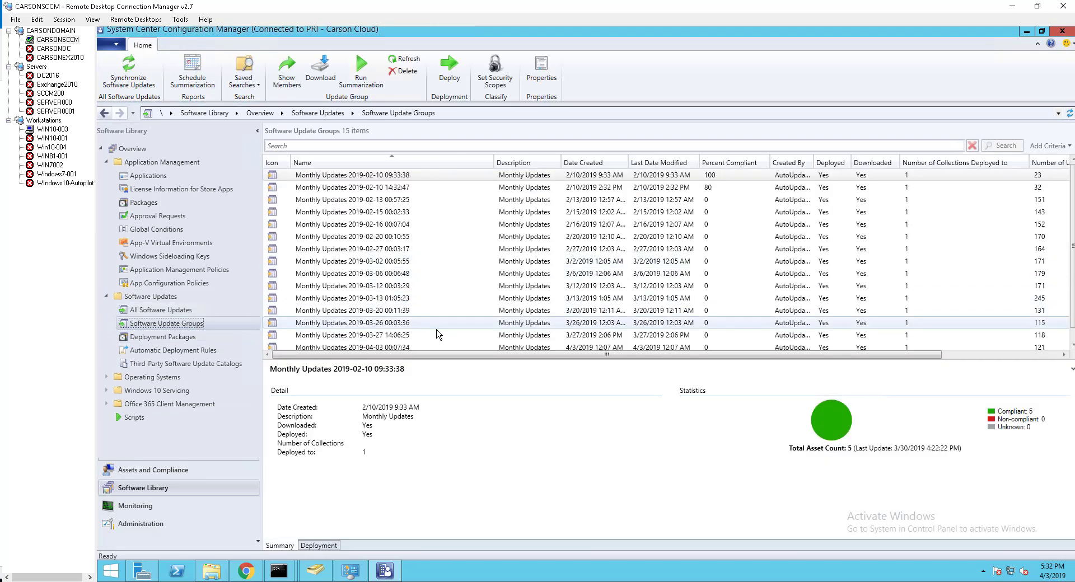
scroll("down", 3)
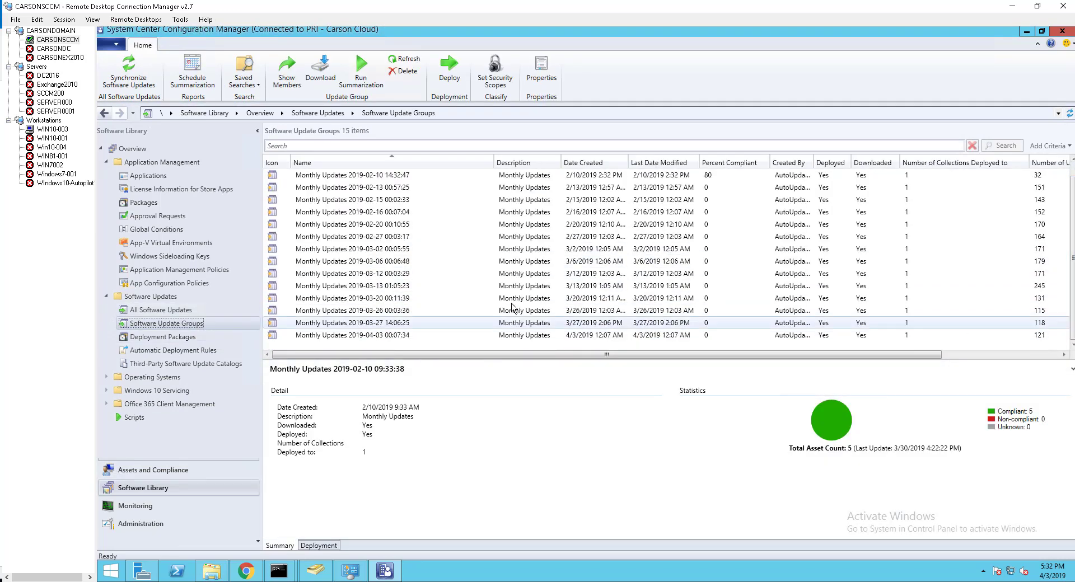
left_click(351, 336)
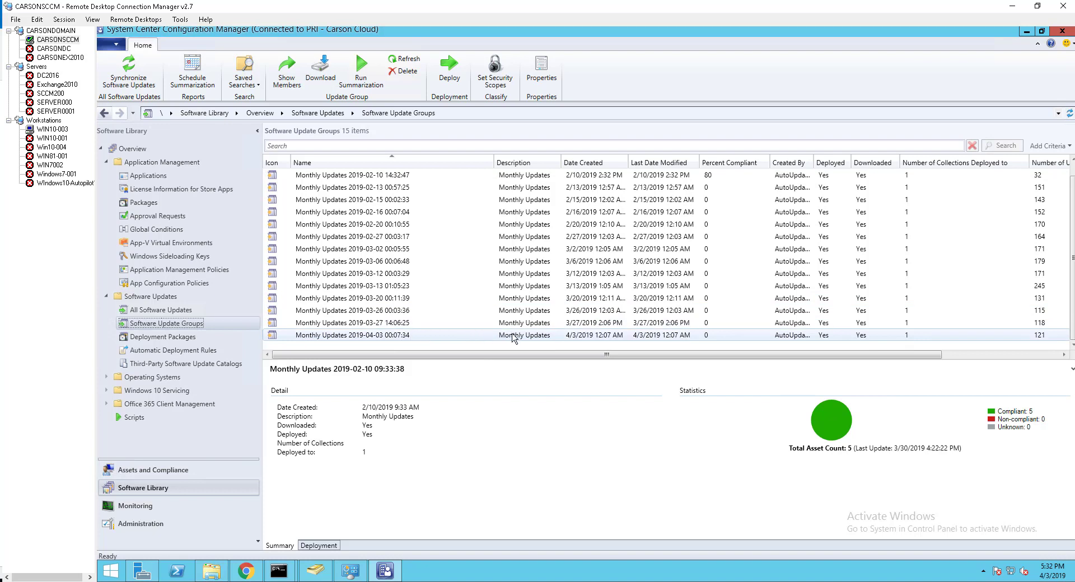
mouse_move(527, 331)
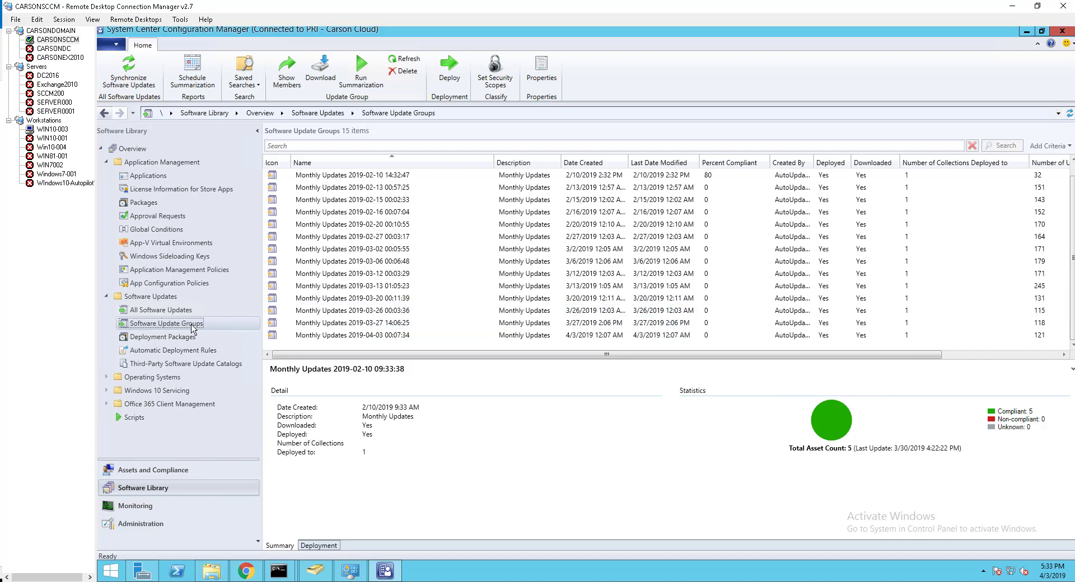
mouse_move(193, 326)
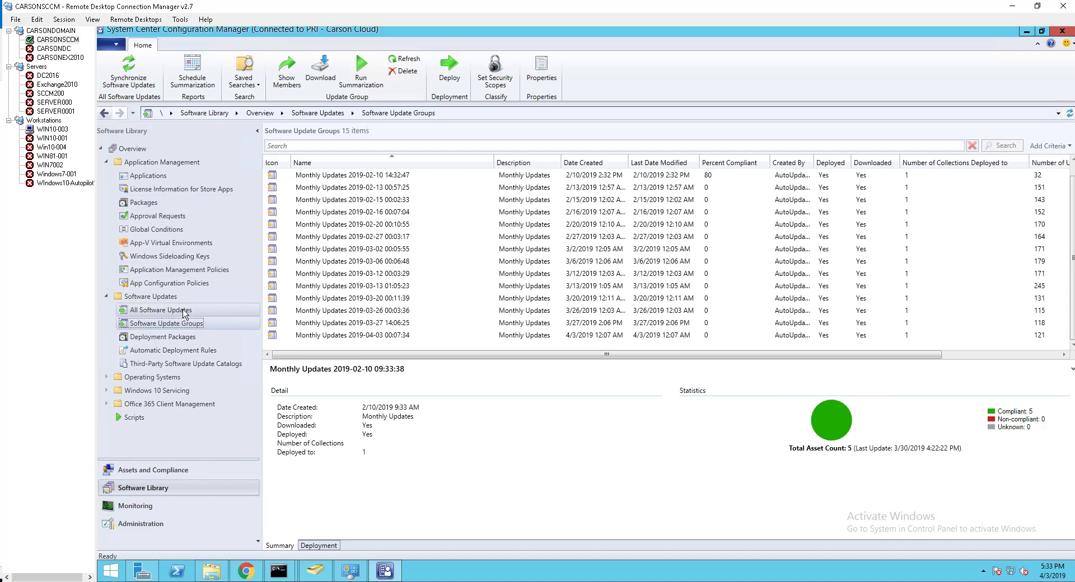
Review the update groups and select Monthly Updates 2019-03-13 to view its non-compliant chart
left_click(160, 310)
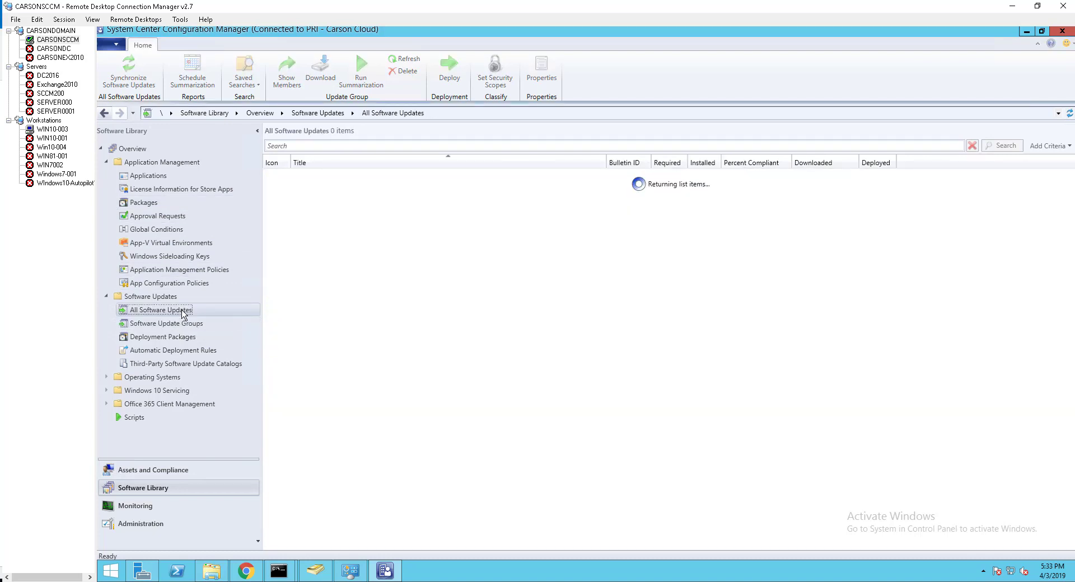
right_click(160, 311)
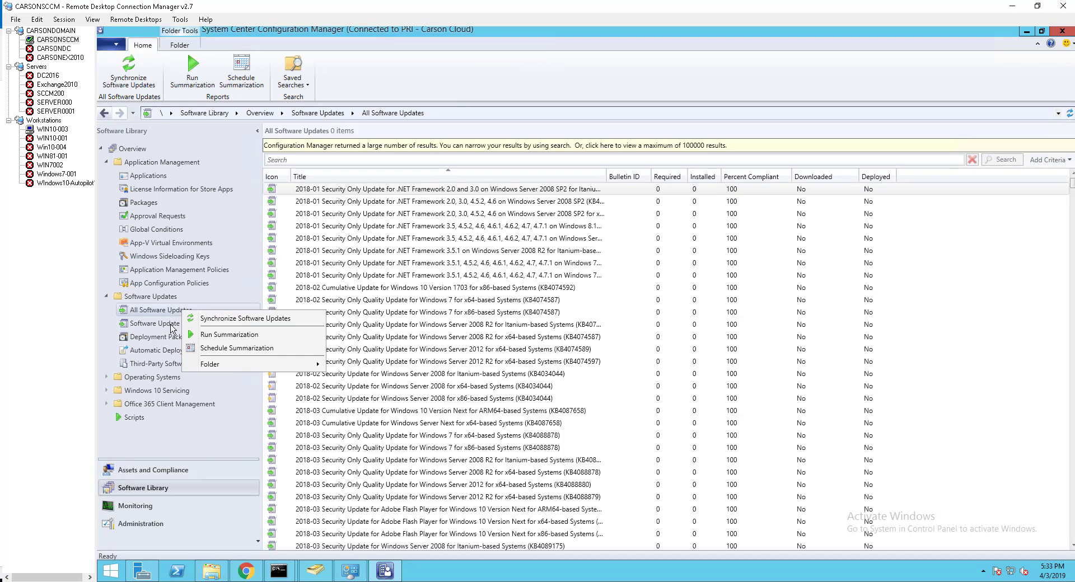
left_click(166, 323)
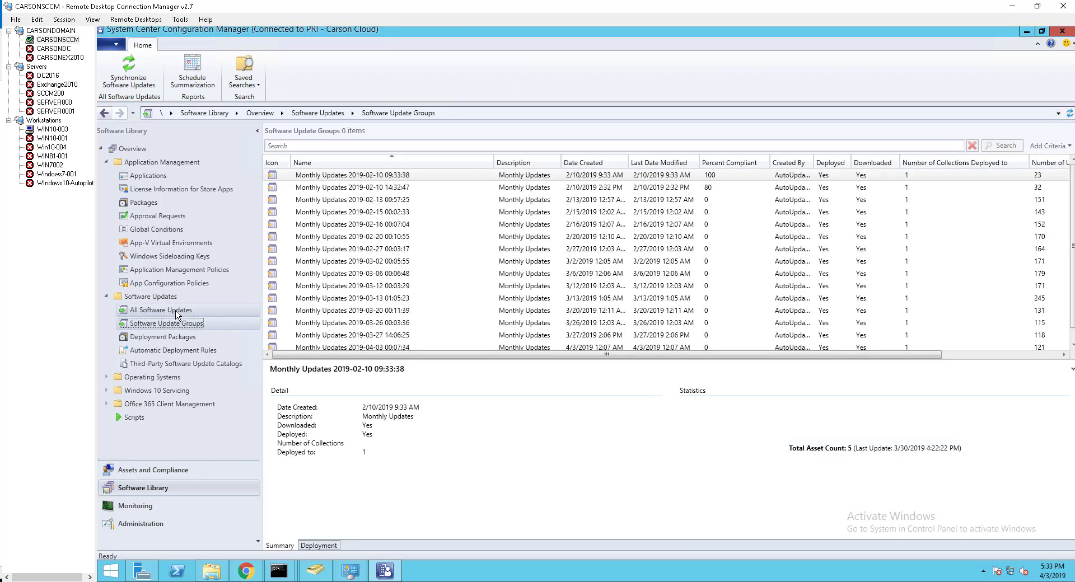
left_click(162, 311)
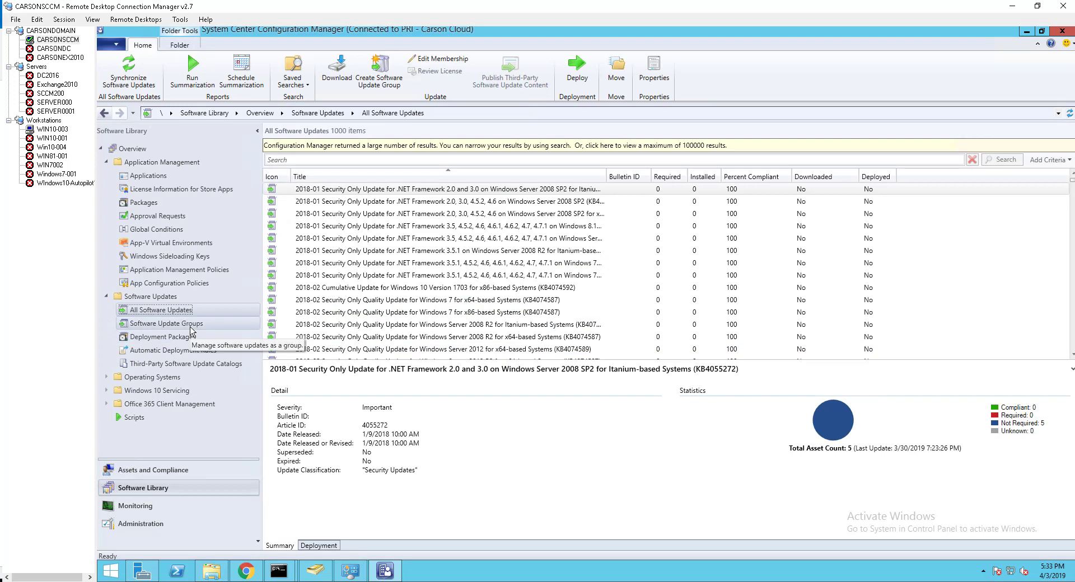
mouse_move(193, 331)
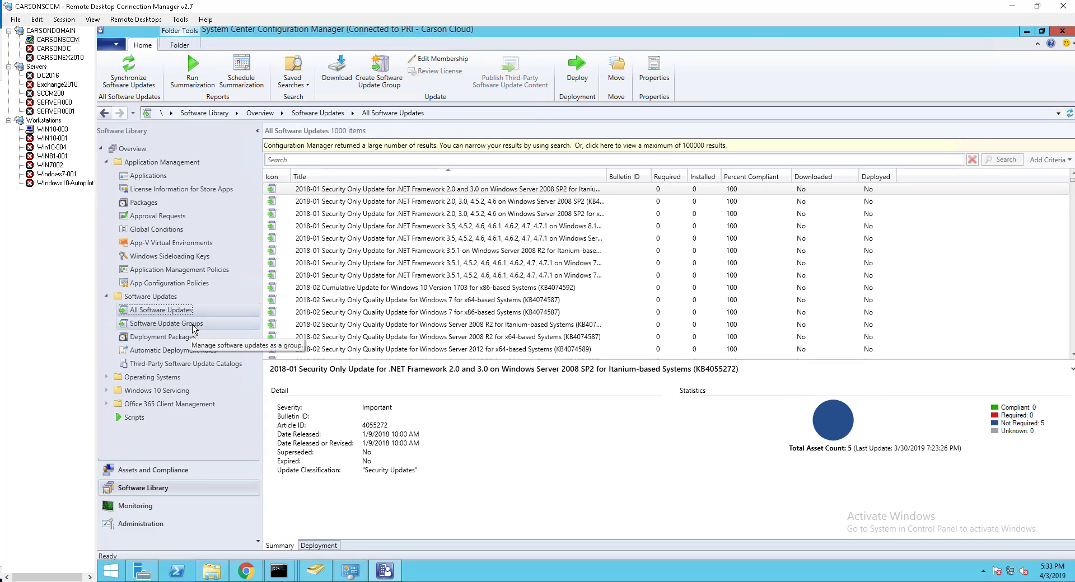
left_click(166, 323)
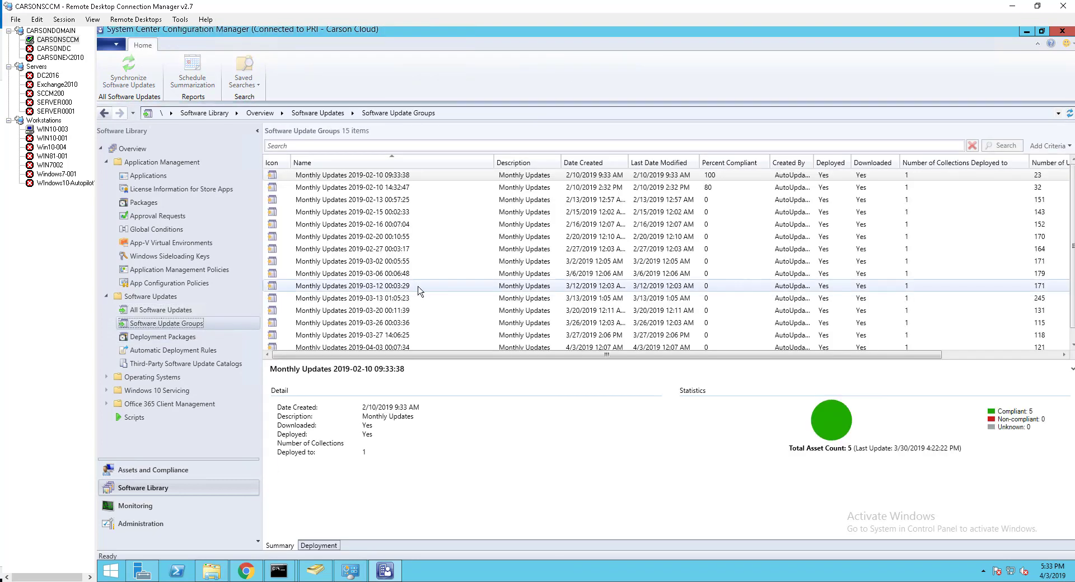
left_click(352, 298)
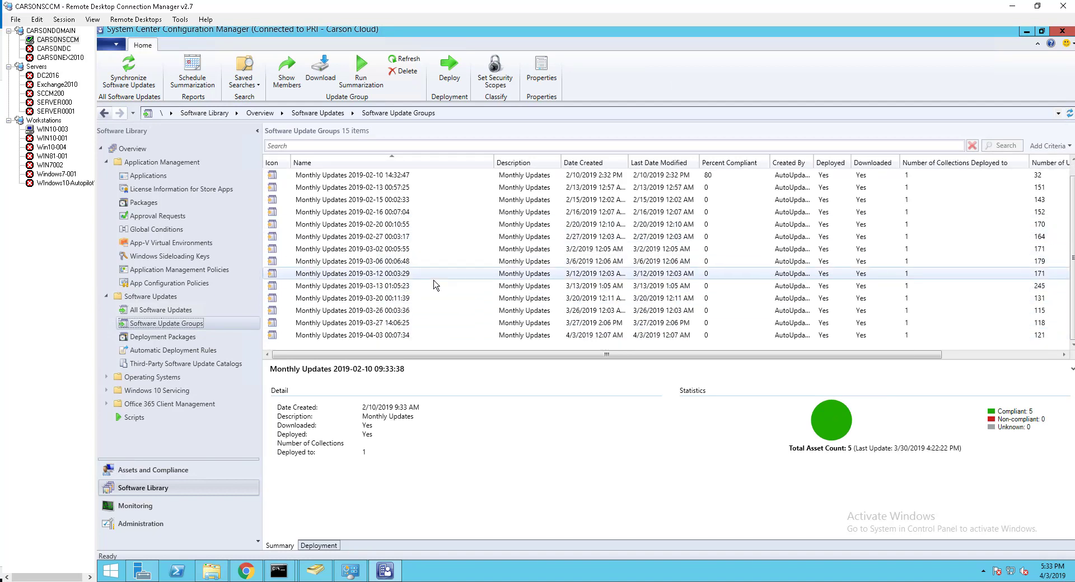
left_click(353, 286)
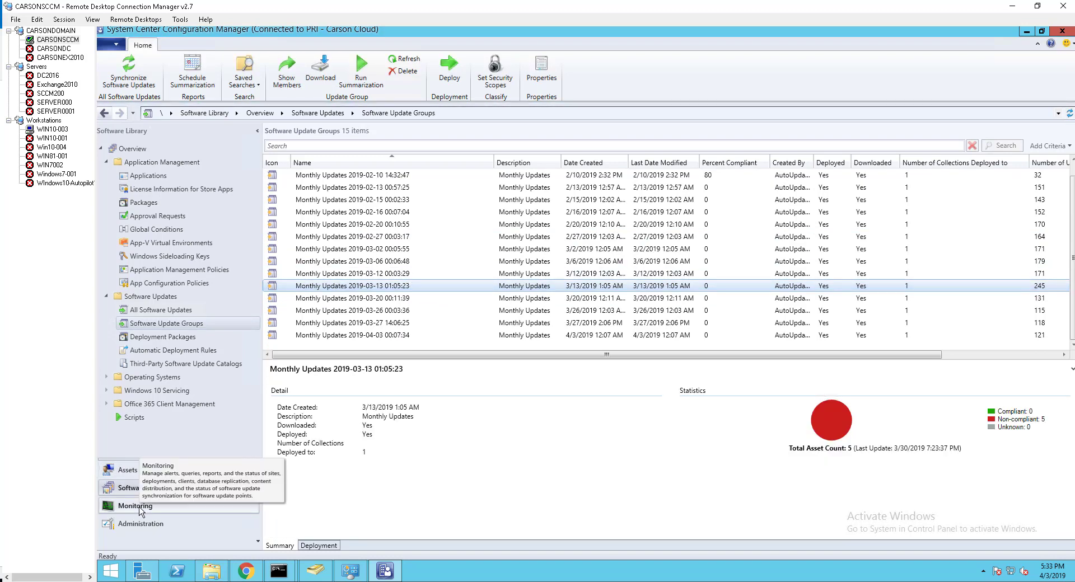
Filter the Monitoring reports for 'compliance' and select Compliance 1 - Overall compliance
left_click(135, 507)
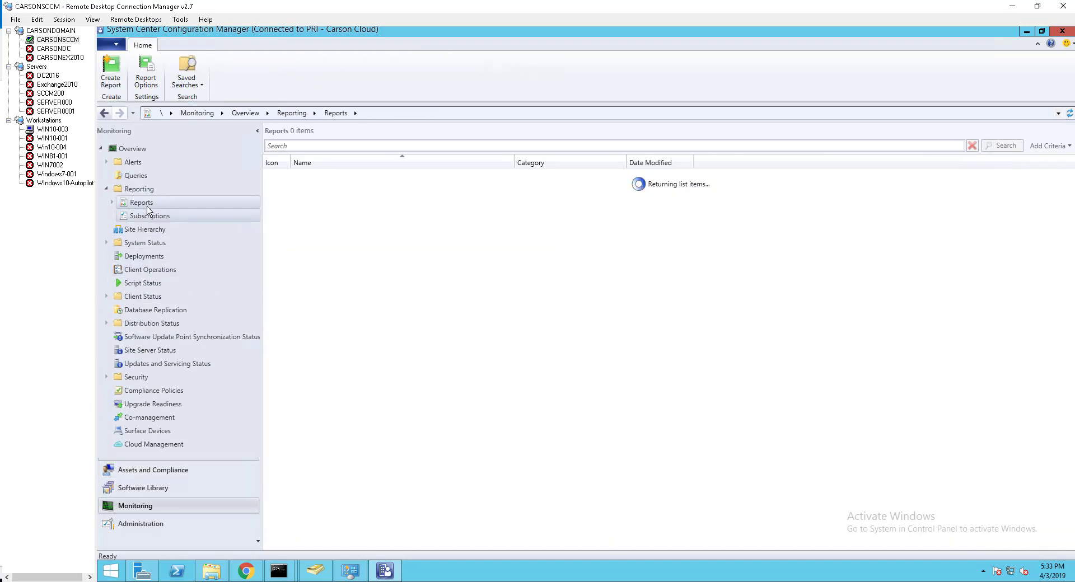
left_click(141, 202)
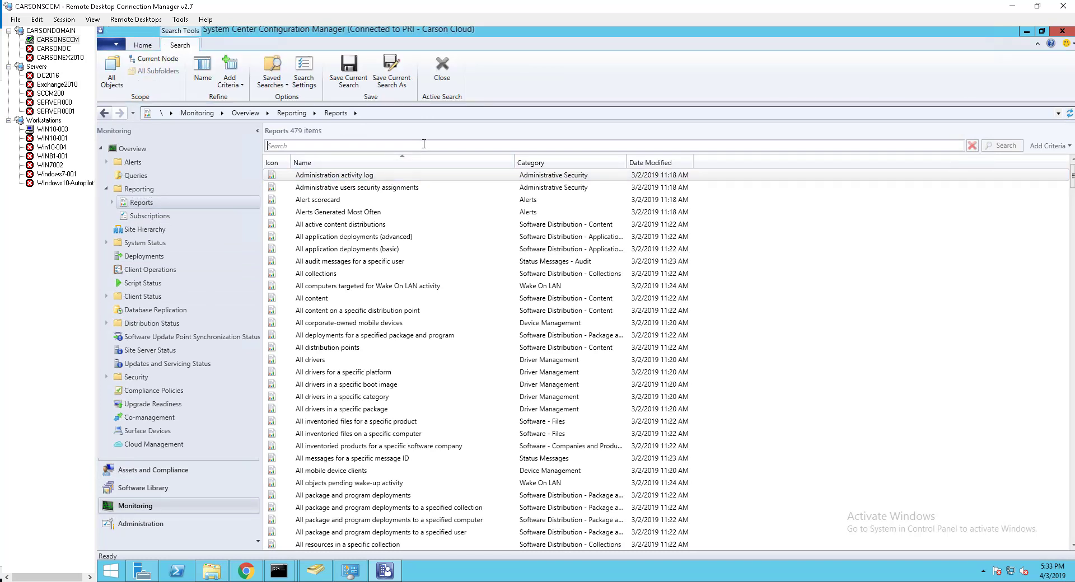
type("compliance")
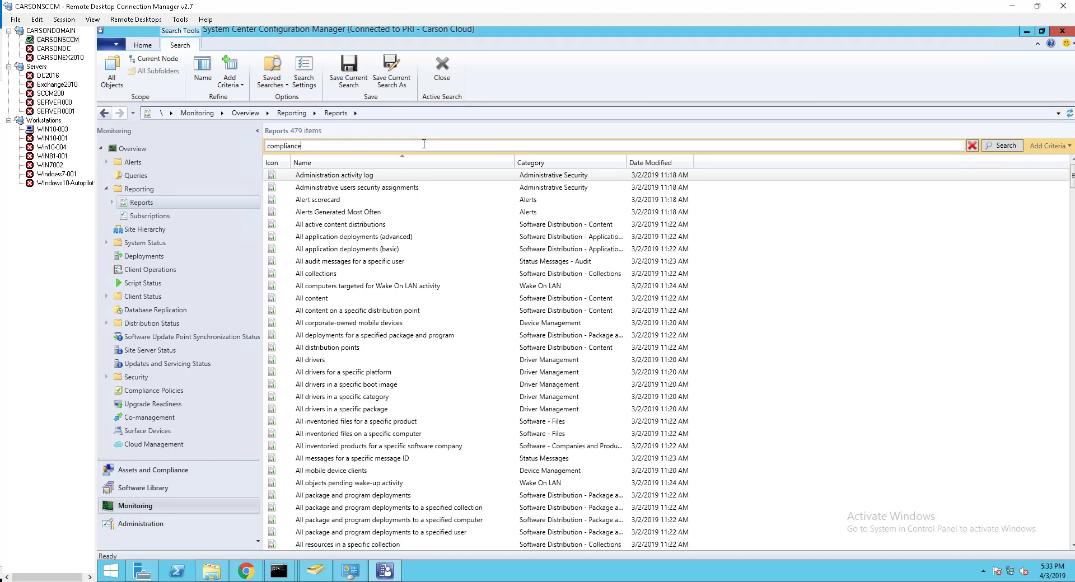
left_click(1002, 145)
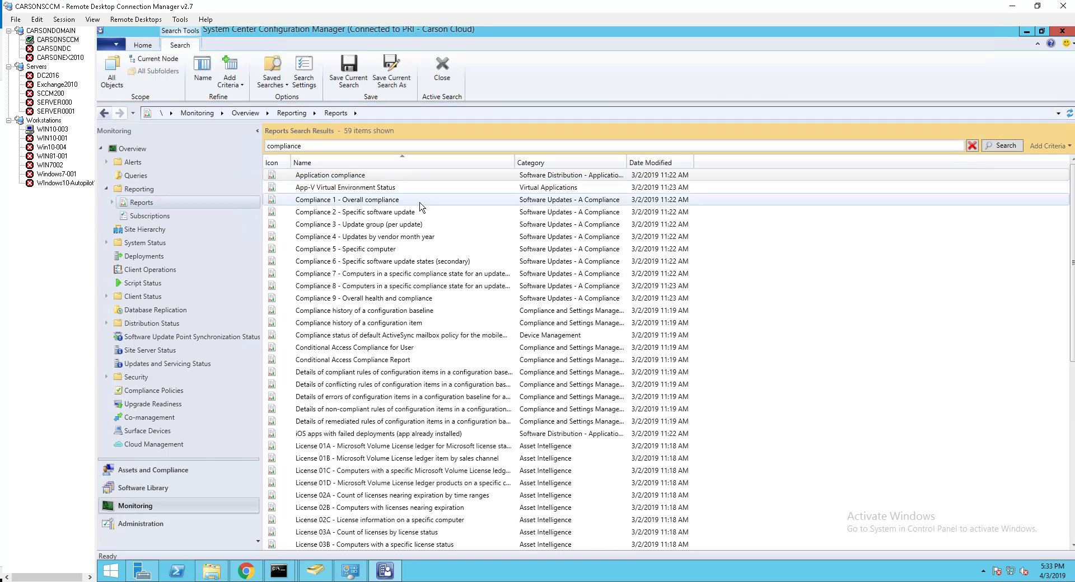
mouse_move(350, 203)
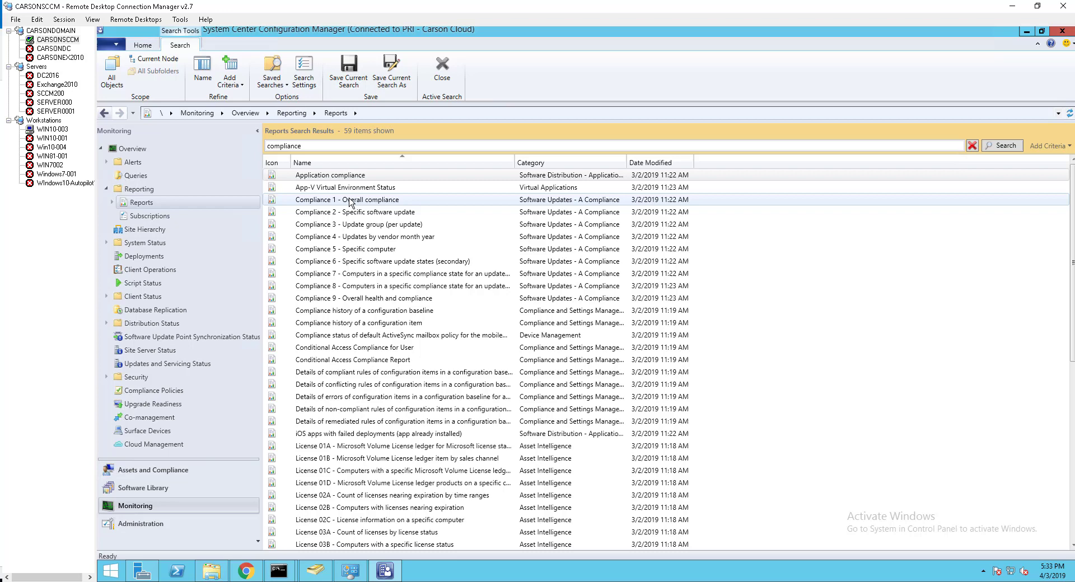
left_click(347, 199)
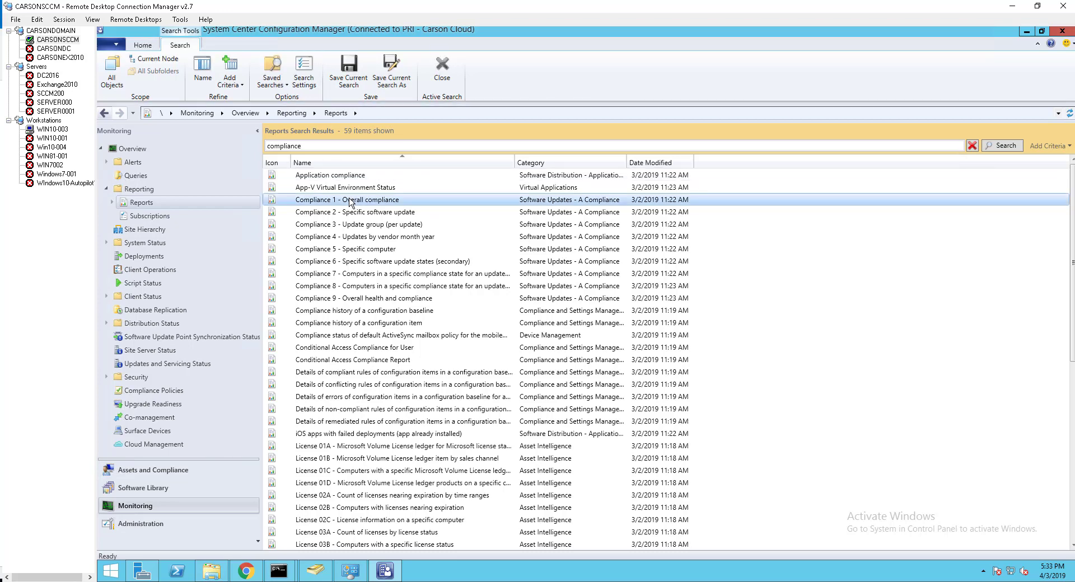
right_click(347, 199)
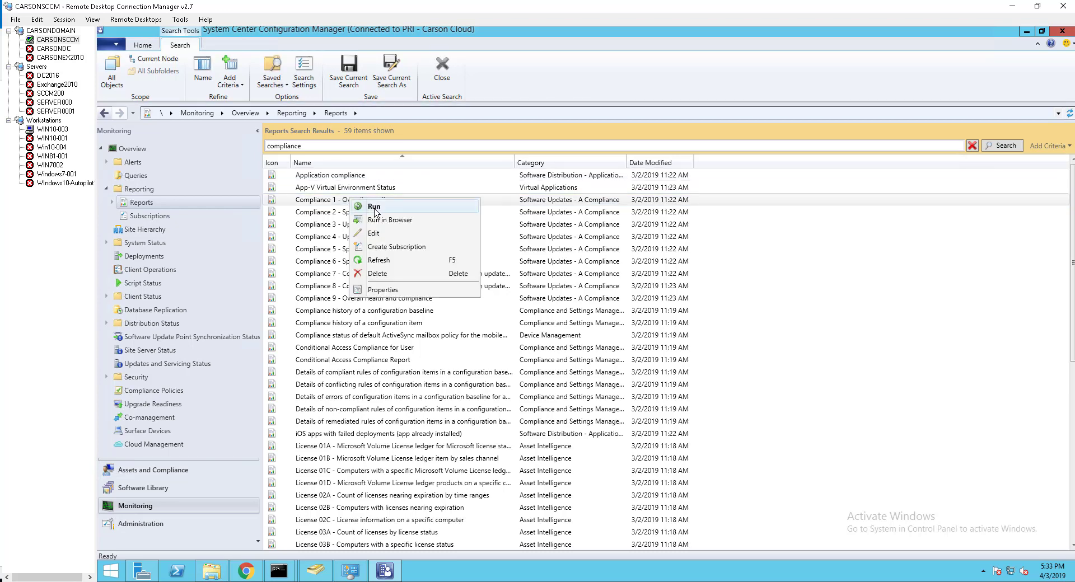
Run the report and choose the 2019-02-27 monthly update group as its parameter
left_click(374, 206)
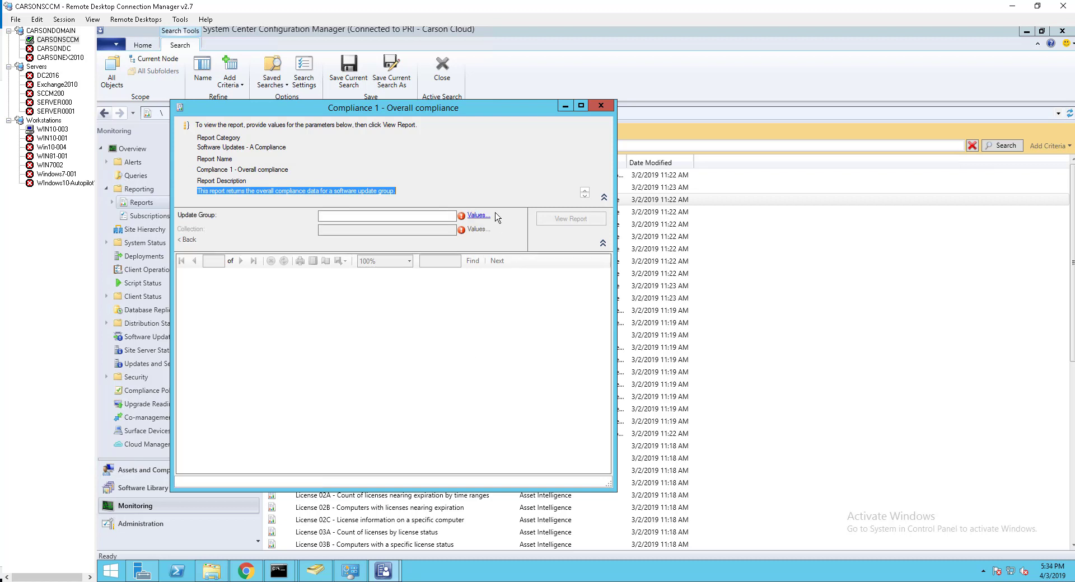
mouse_move(284, 229)
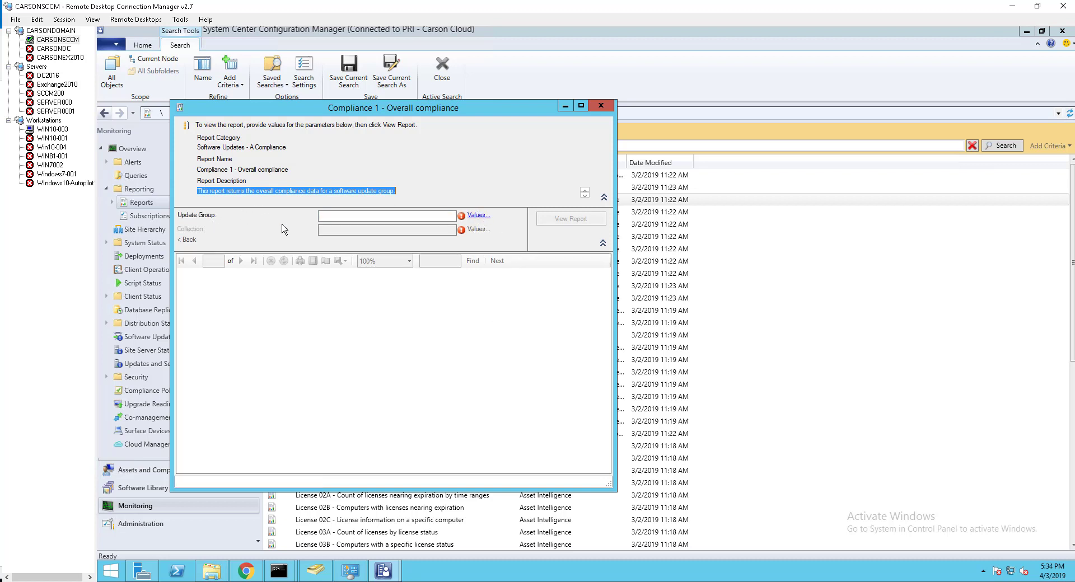
left_click(477, 216)
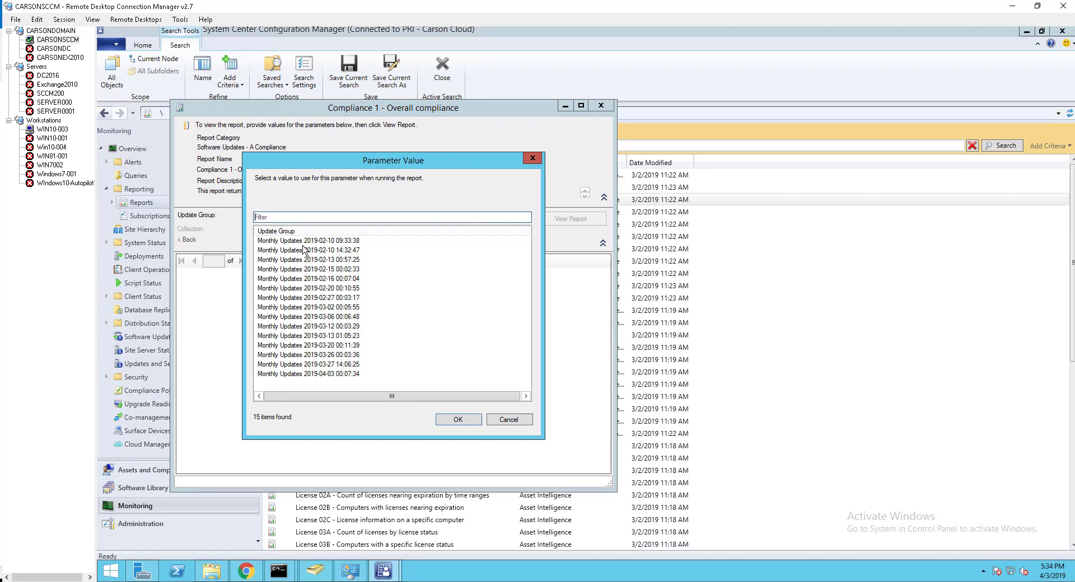
mouse_move(301, 327)
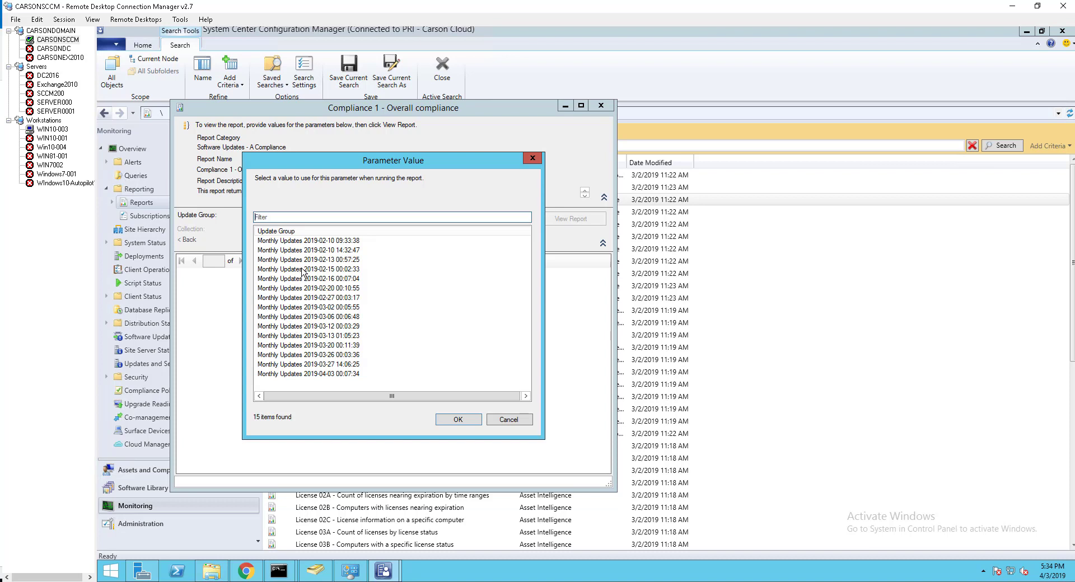
mouse_move(307, 285)
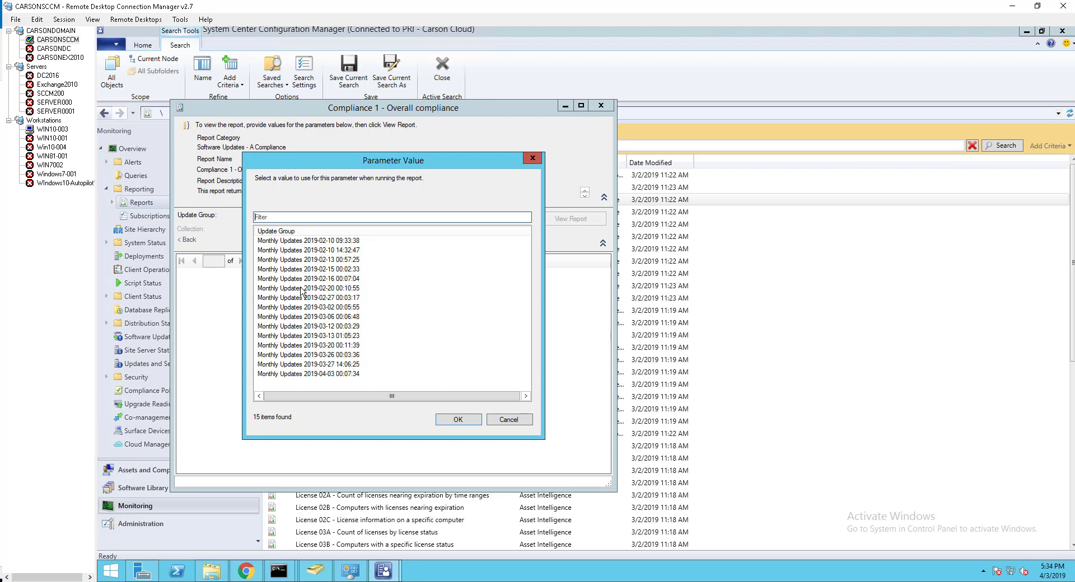
left_click(309, 296)
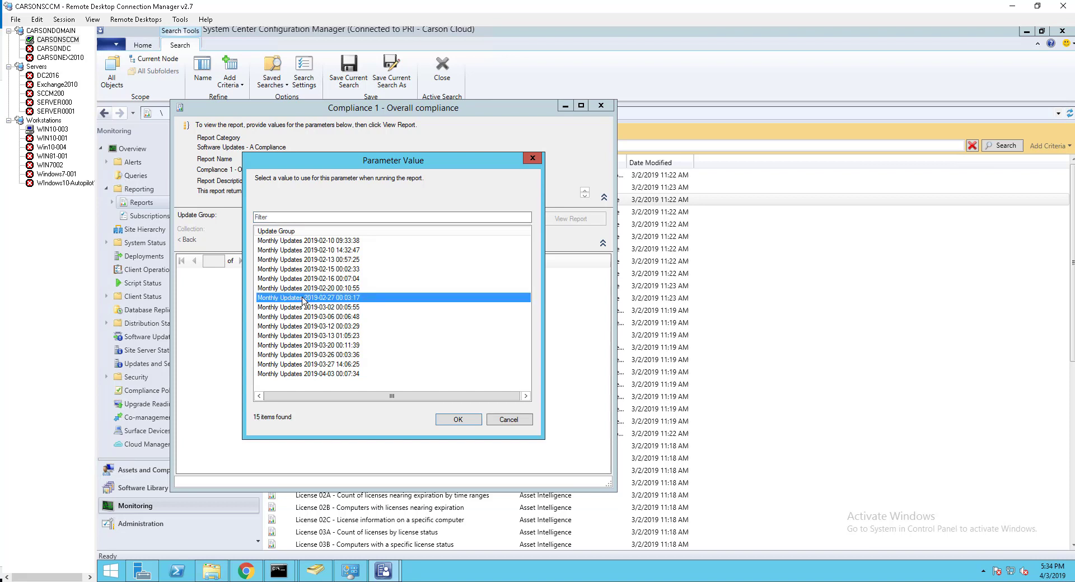
left_click(457, 419)
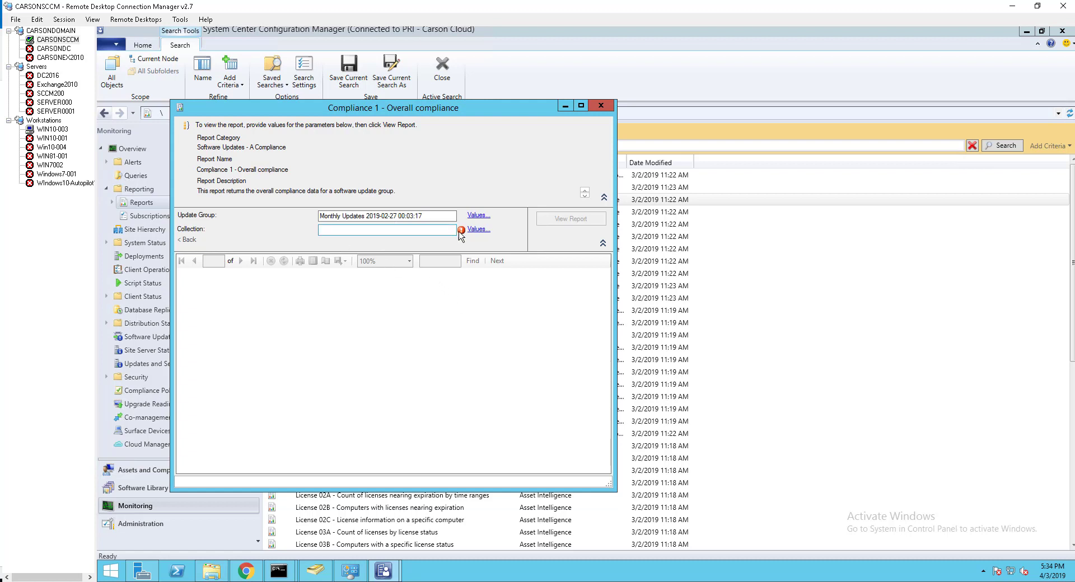
Choose SMSDM003 - All Desktop and Server Clients as the collection and view the report
left_click(479, 230)
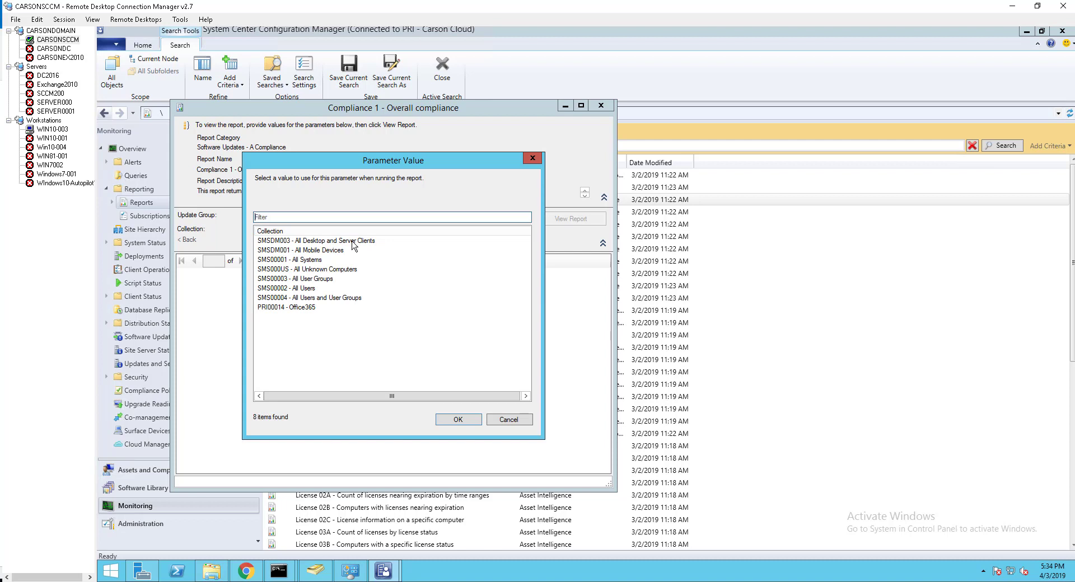
left_click(315, 240)
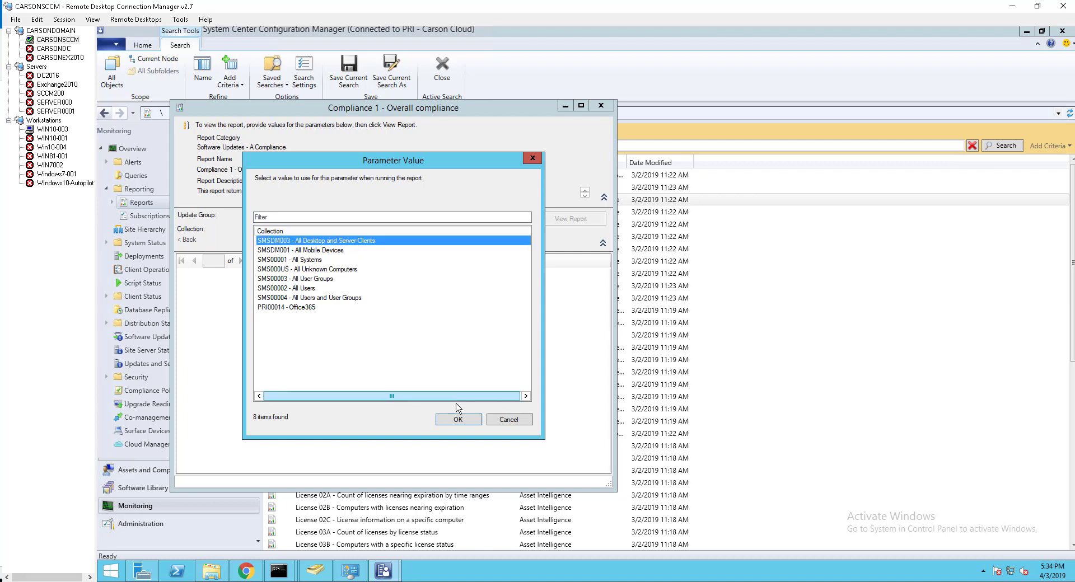
left_click(457, 419)
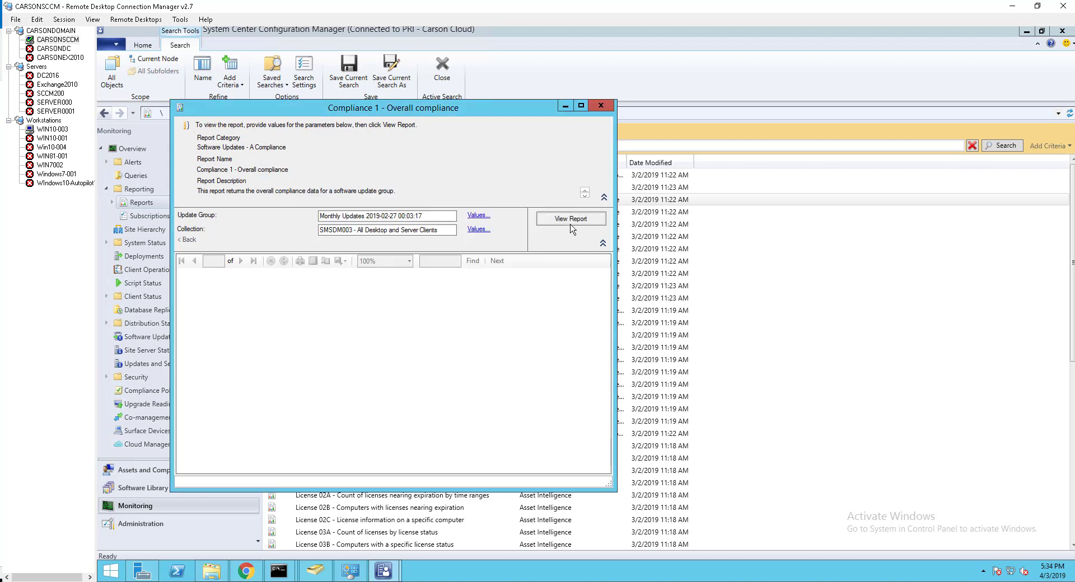
left_click(571, 219)
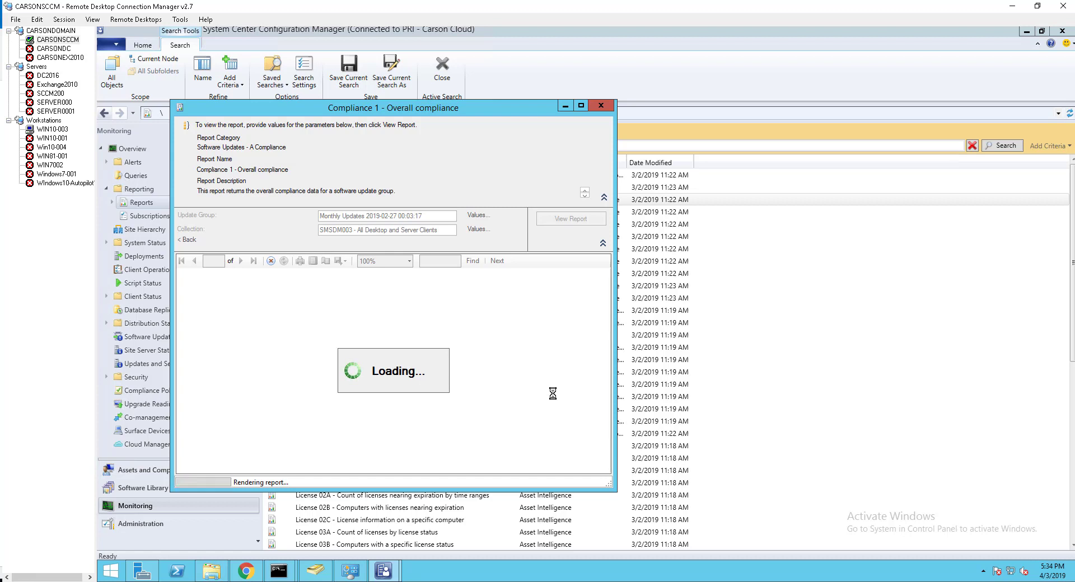
left_click(570, 218)
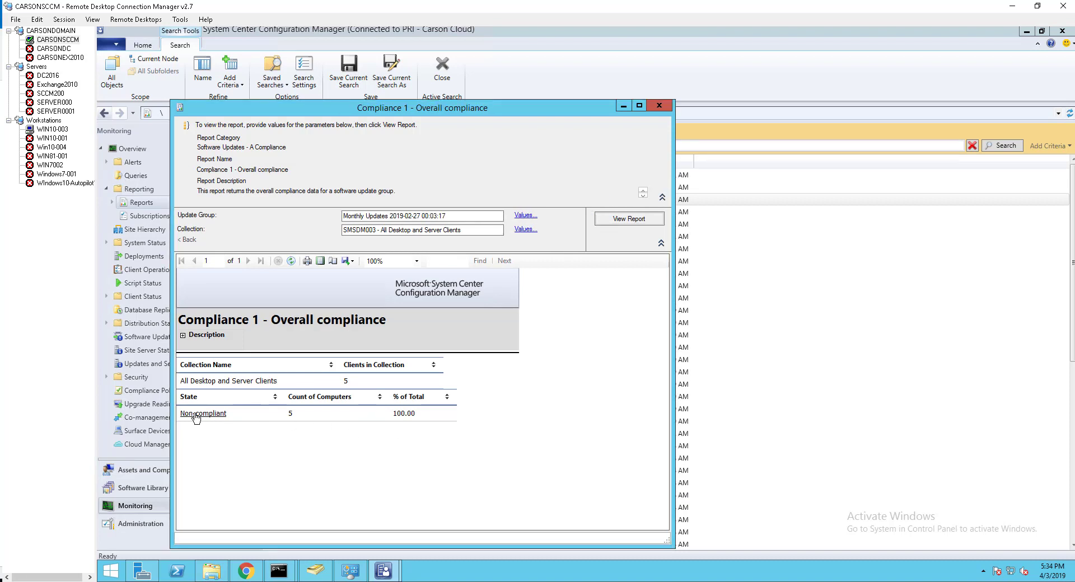
mouse_move(209, 419)
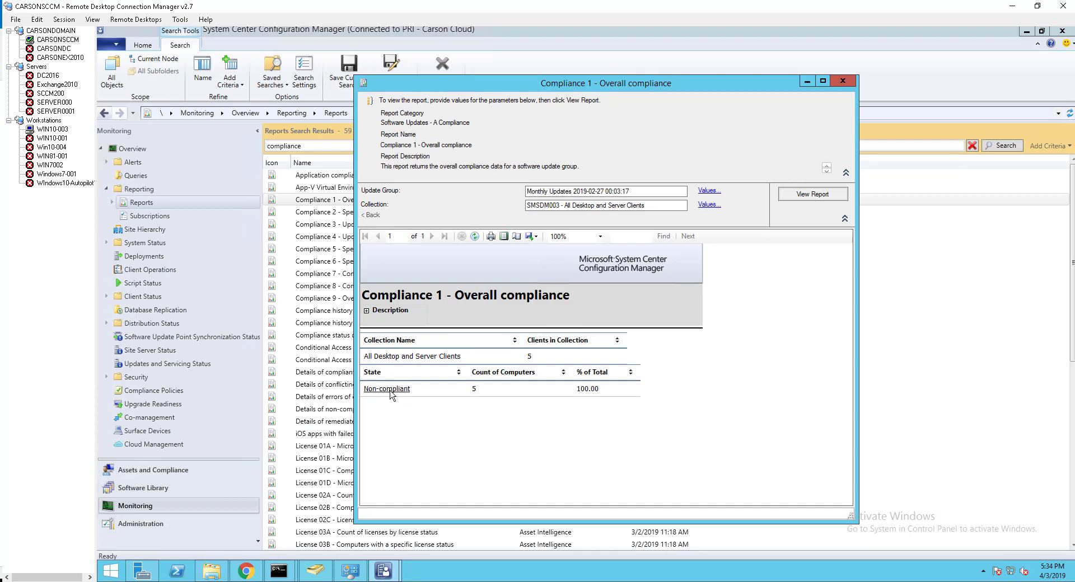
Drill into the Non-compliant link to see the five devices in Compliance 7, then minimize it
left_click(386, 389)
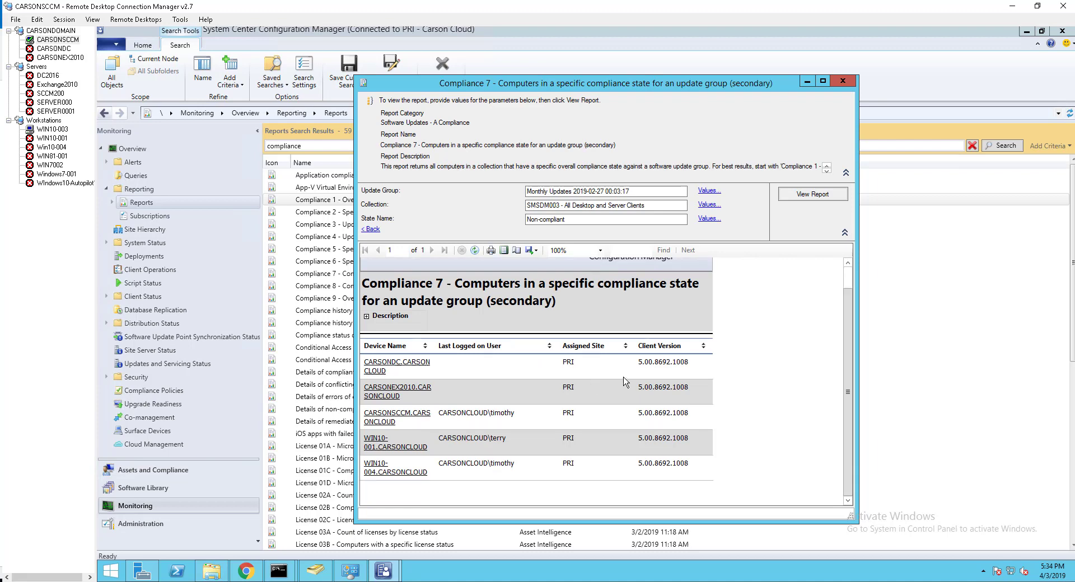
mouse_move(489, 386)
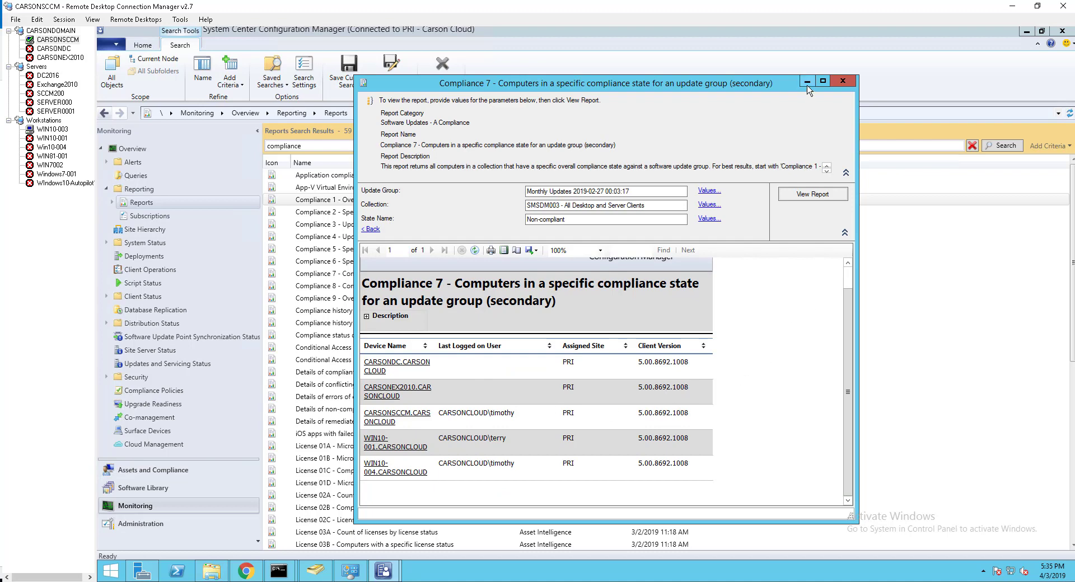
left_click(842, 81)
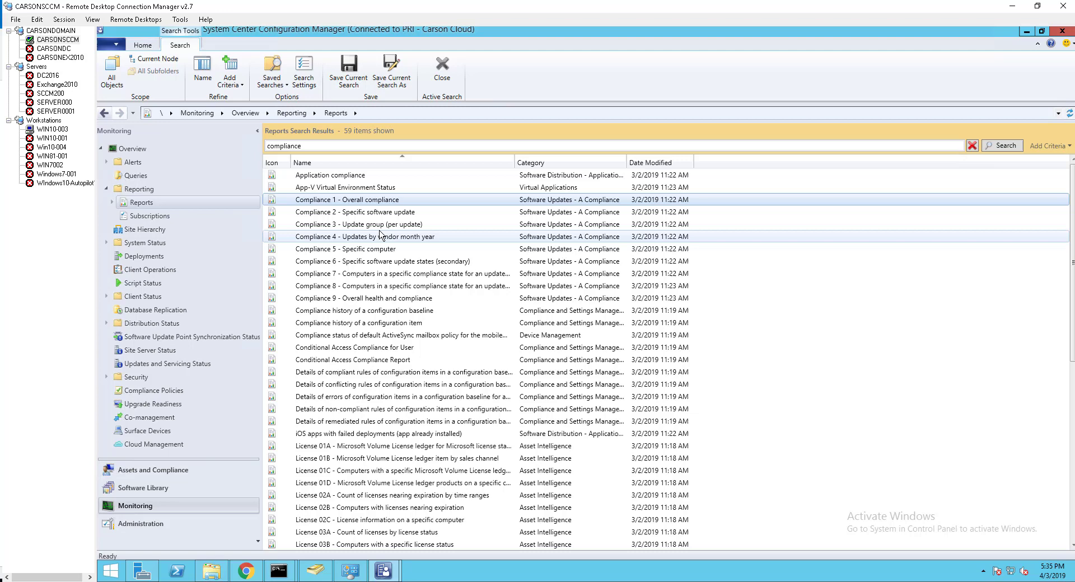
left_click(144, 487)
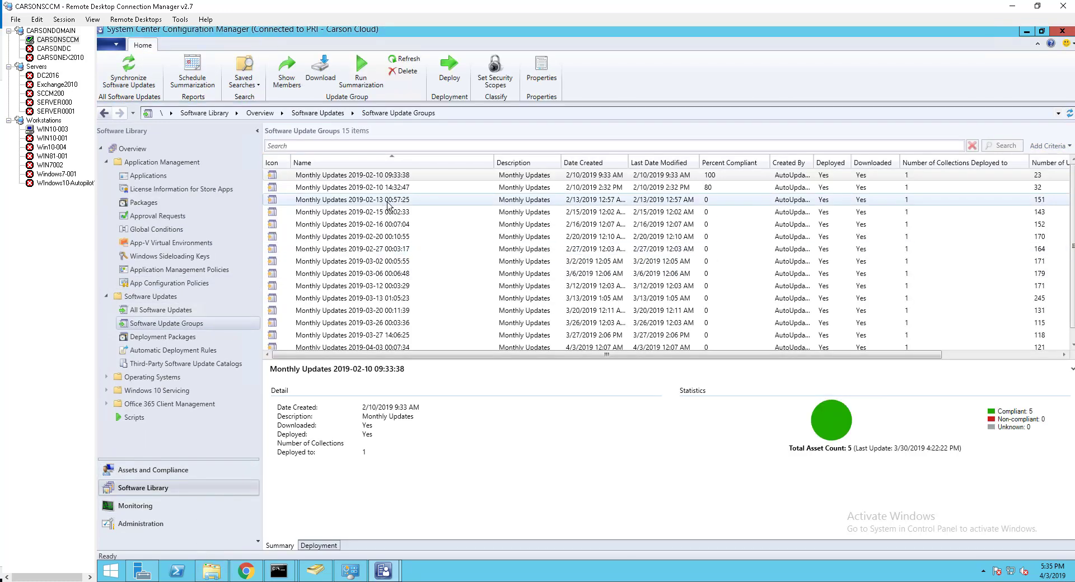
left_click(352, 249)
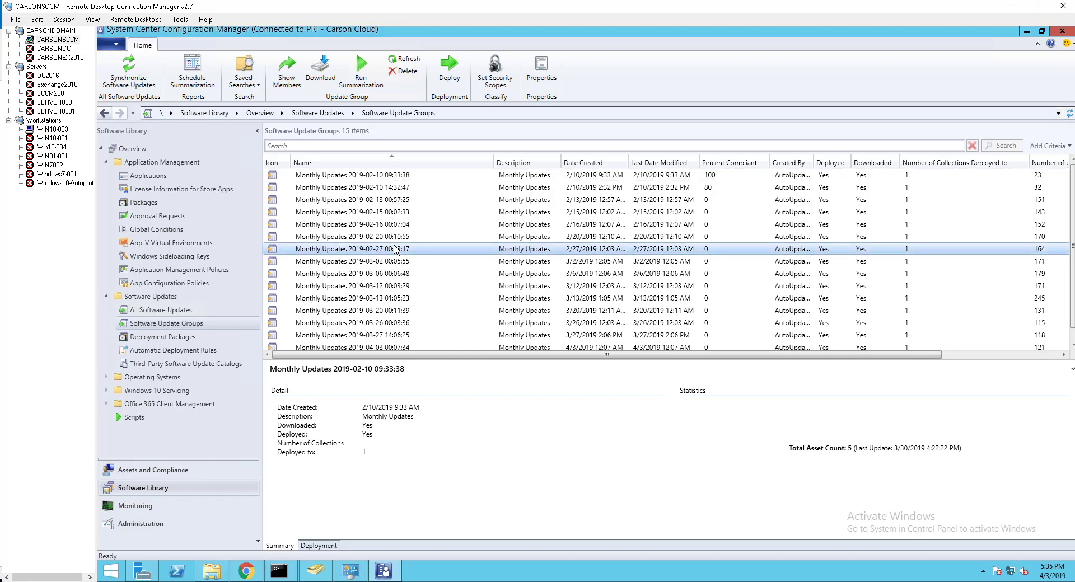
right_click(352, 248)
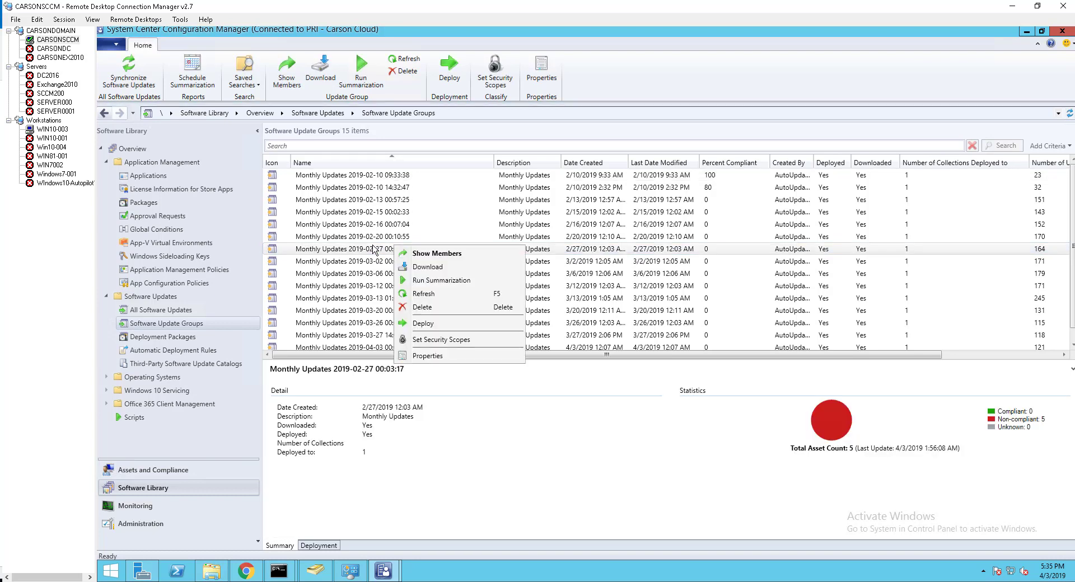
mouse_move(423, 322)
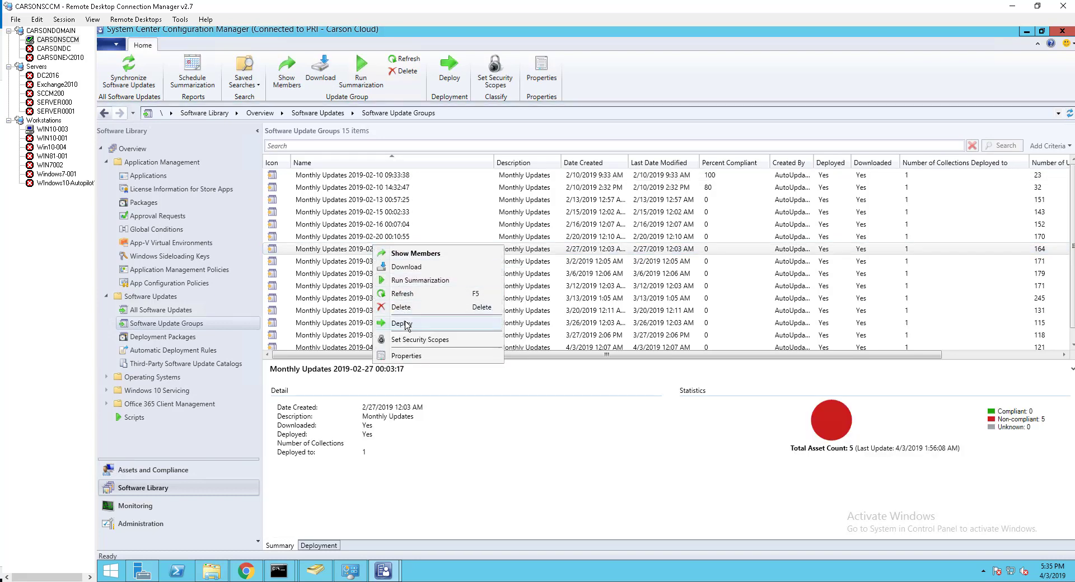
left_click(402, 322)
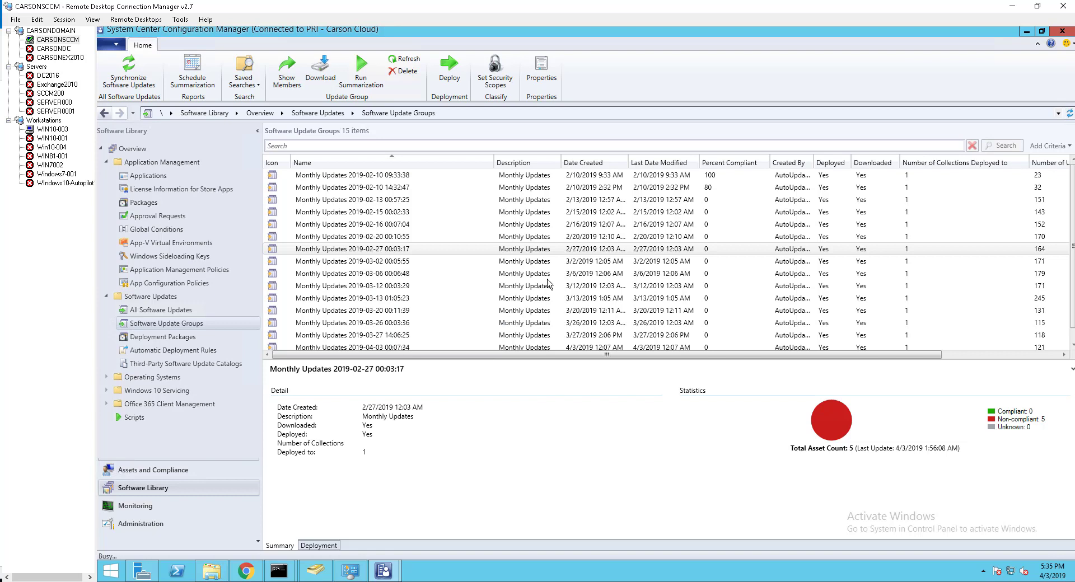
mouse_move(539, 213)
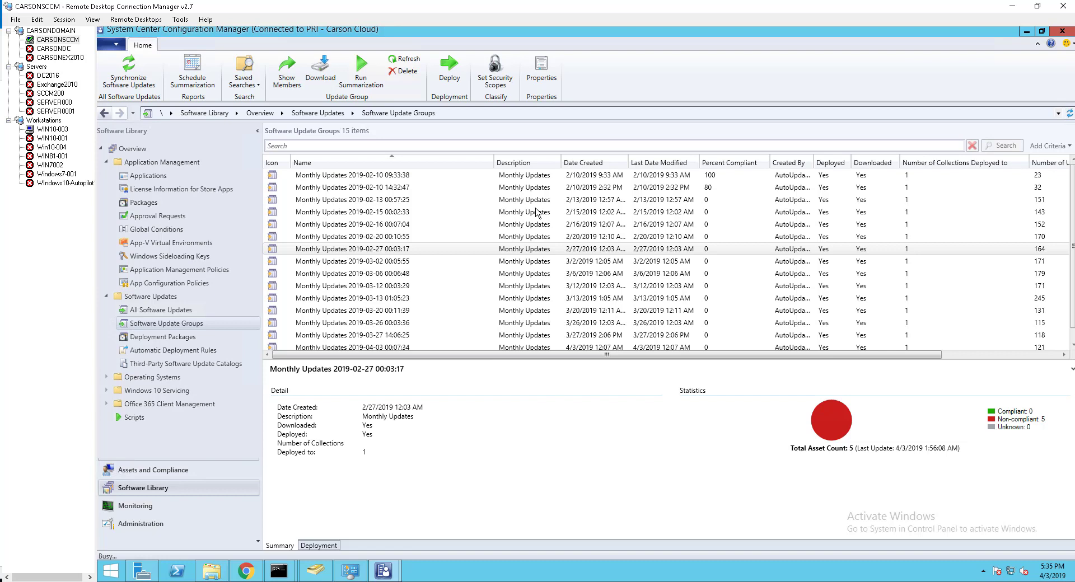
left_click(448, 71)
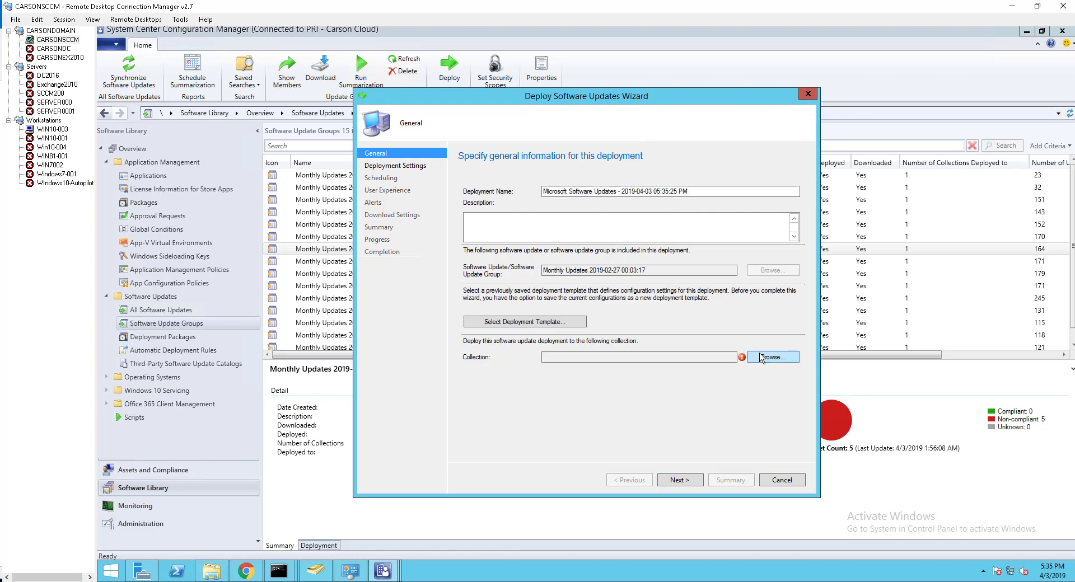
Target All Desktop and Server Clients and name the deployment ending with 'February patches'
left_click(772, 356)
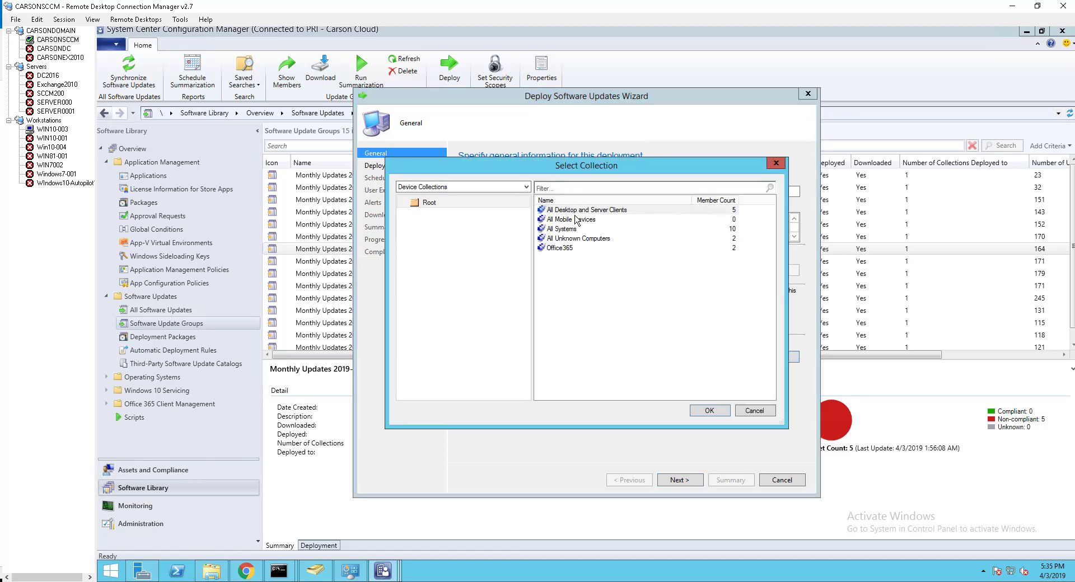
left_click(709, 410)
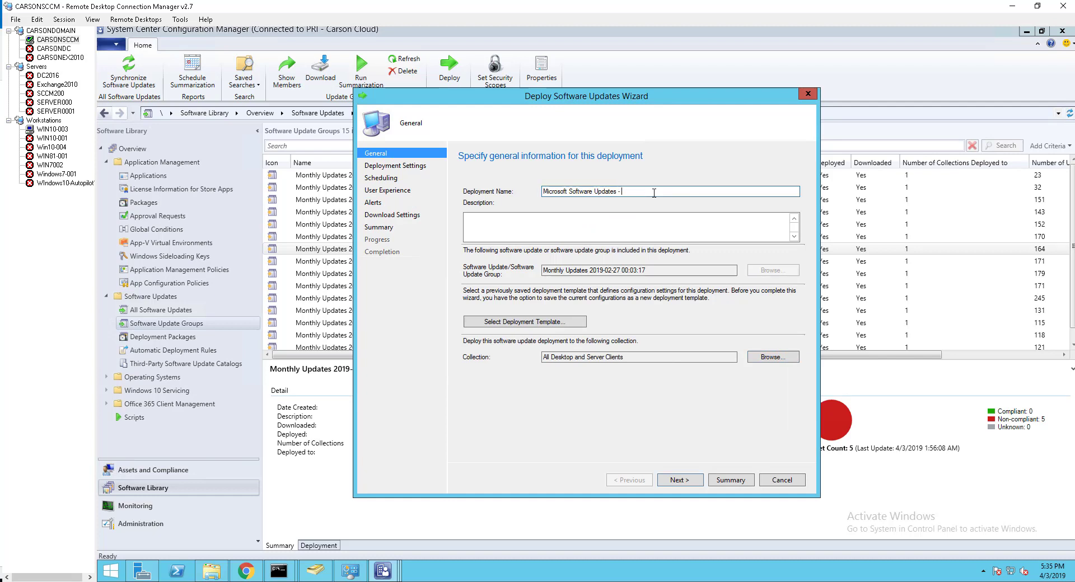
type("Februal")
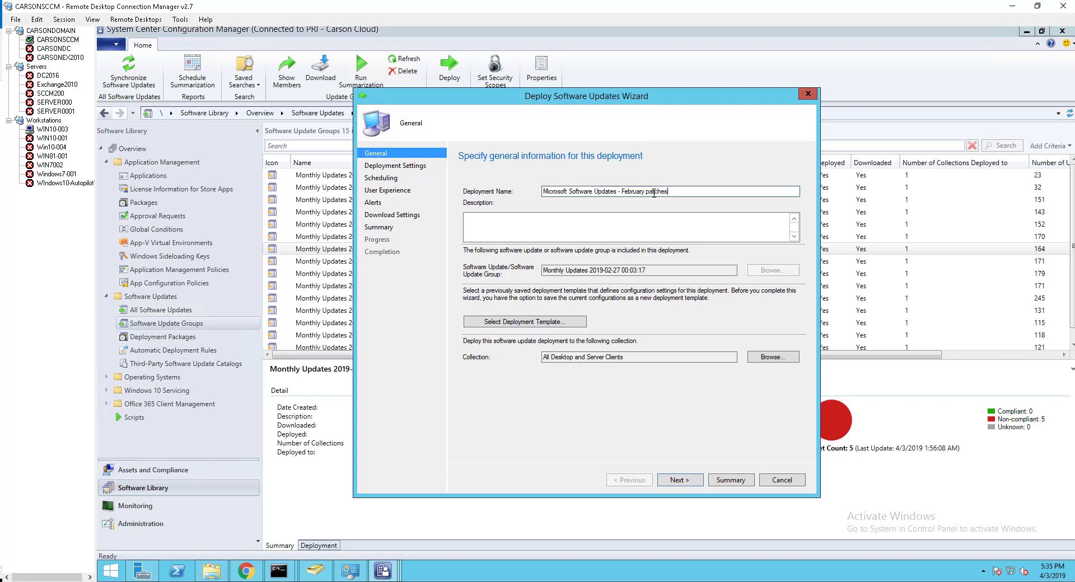
mouse_move(708, 436)
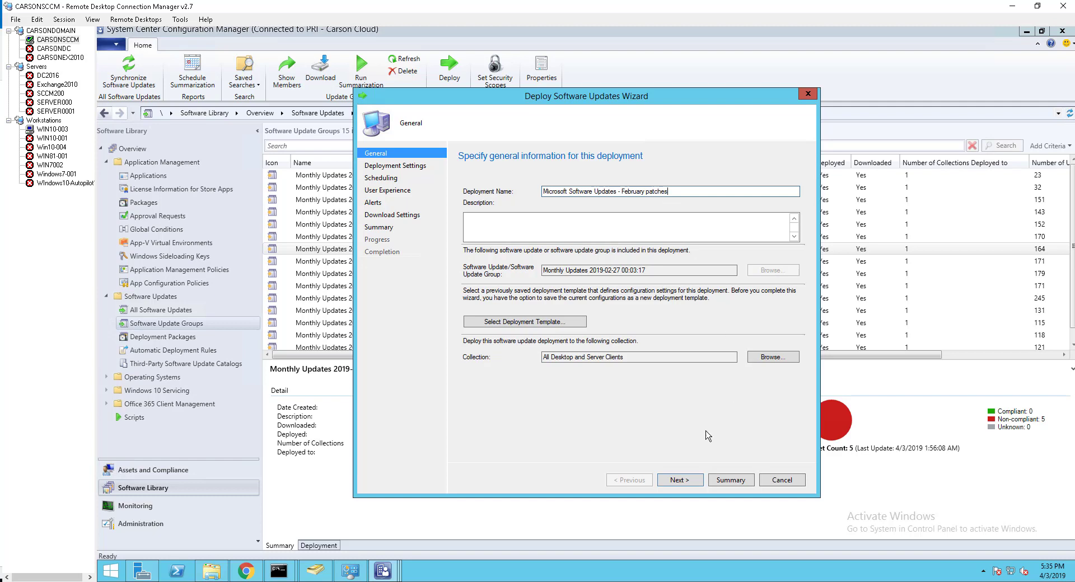
left_click(679, 480)
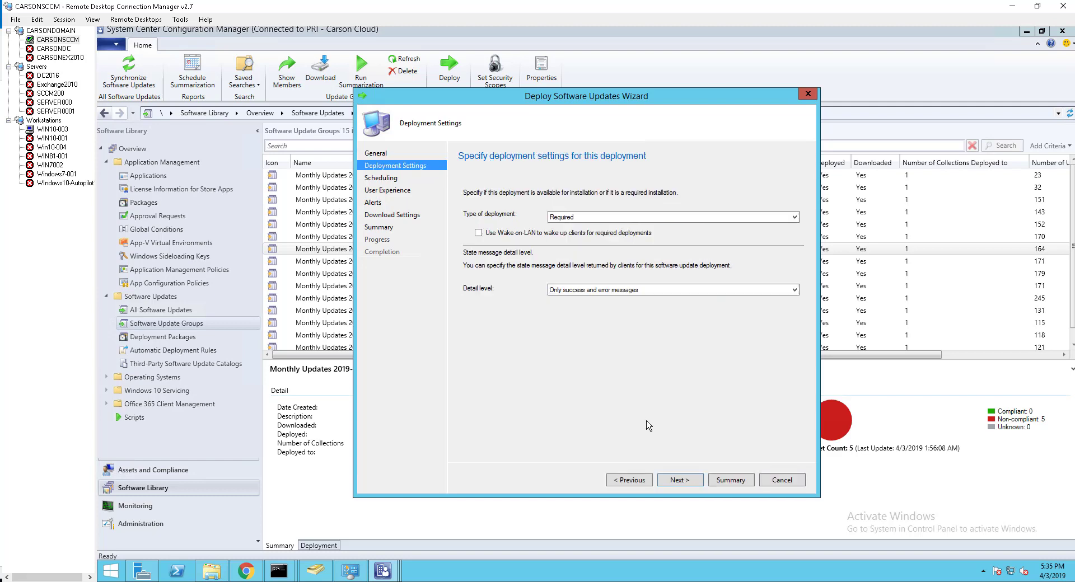
mouse_move(664, 452)
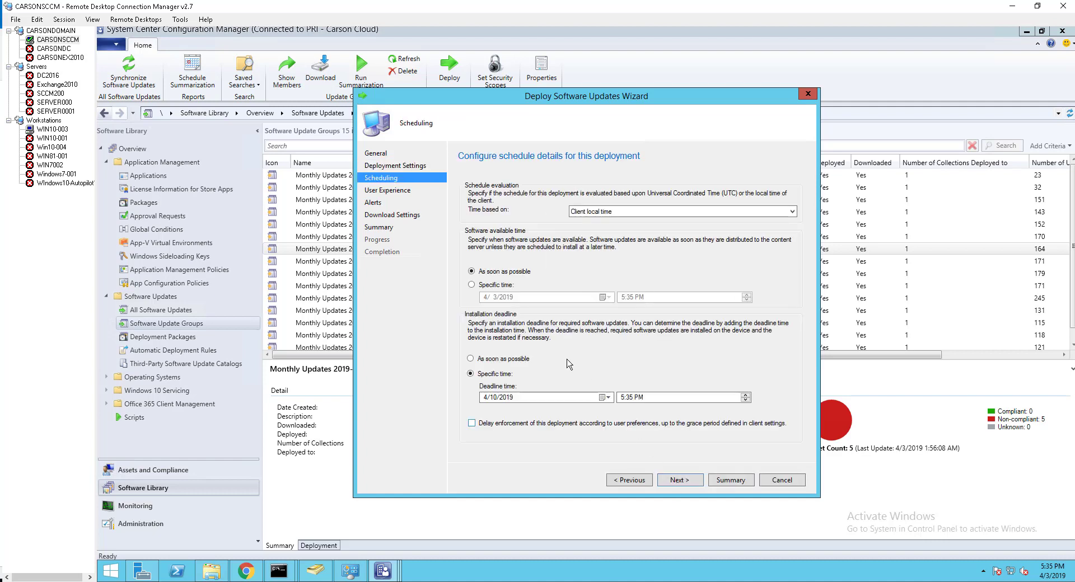
mouse_move(494, 351)
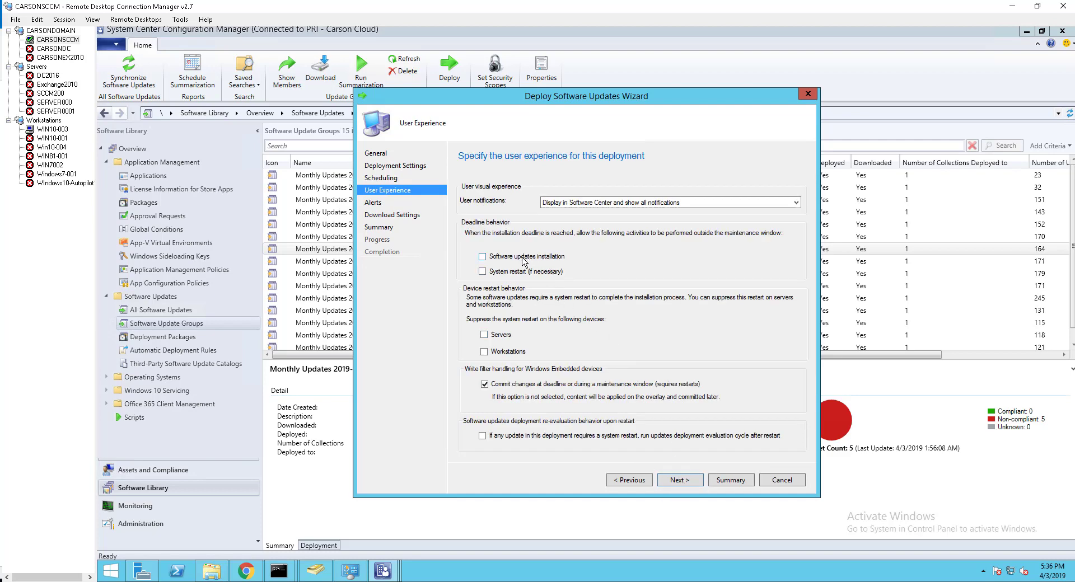
Allow software update installation outside the maintenance window at the deadline
left_click(484, 256)
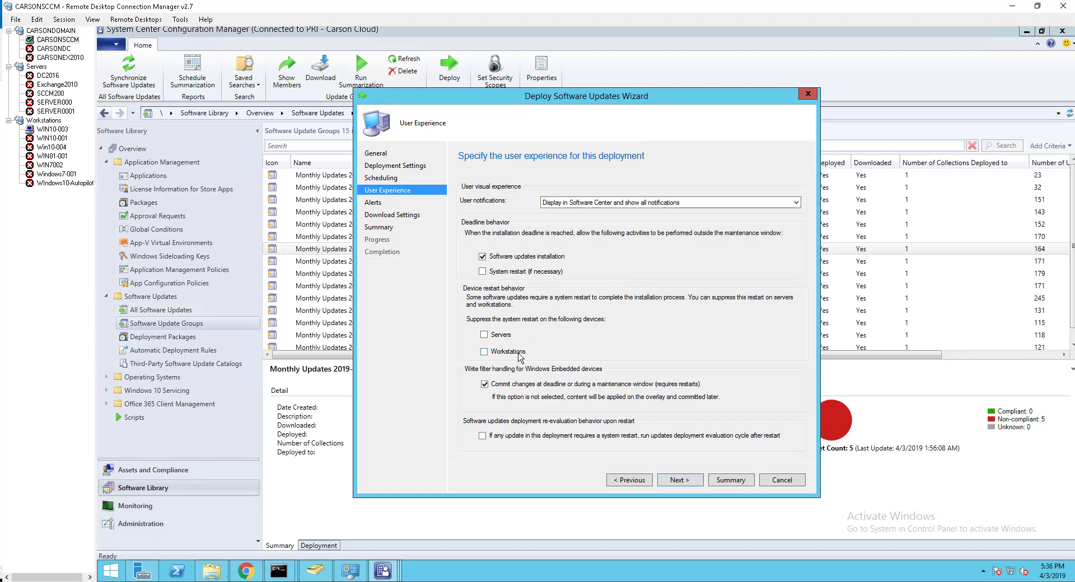
mouse_move(616, 214)
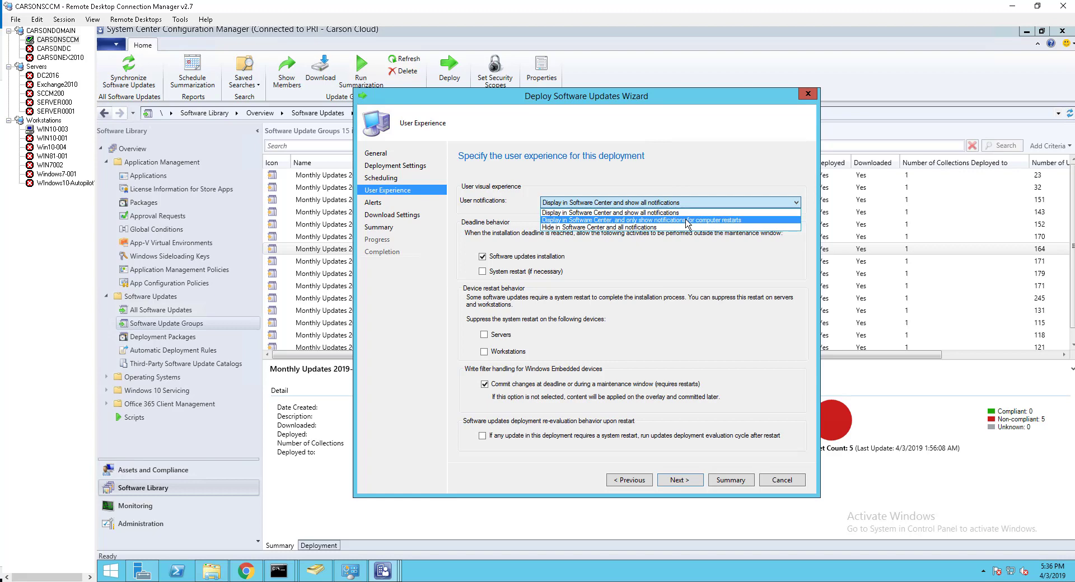
mouse_move(686, 225)
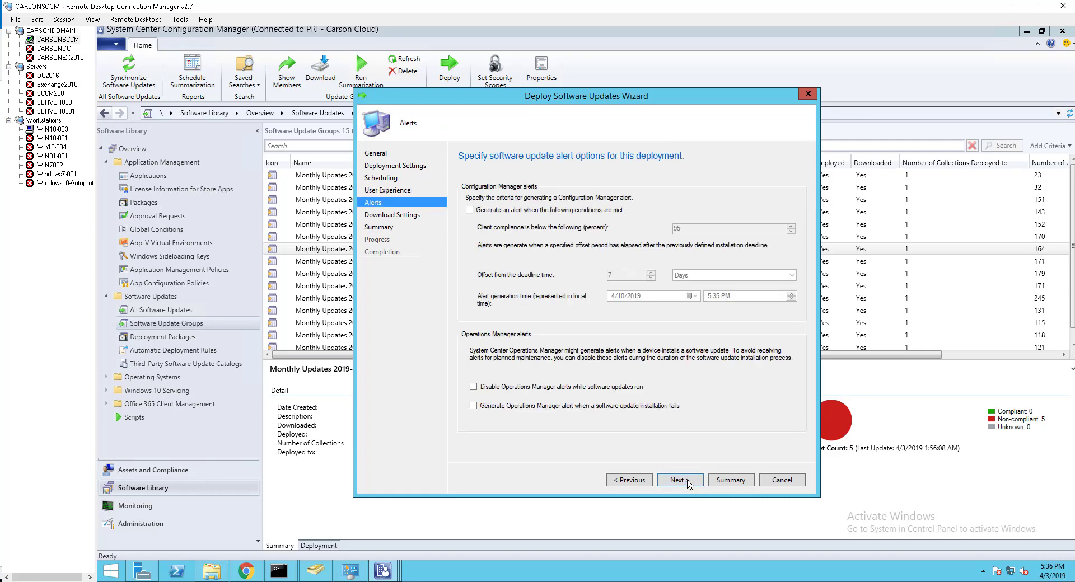
Accept Alerts, Download Settings and Summary to deploy the update group
left_click(680, 479)
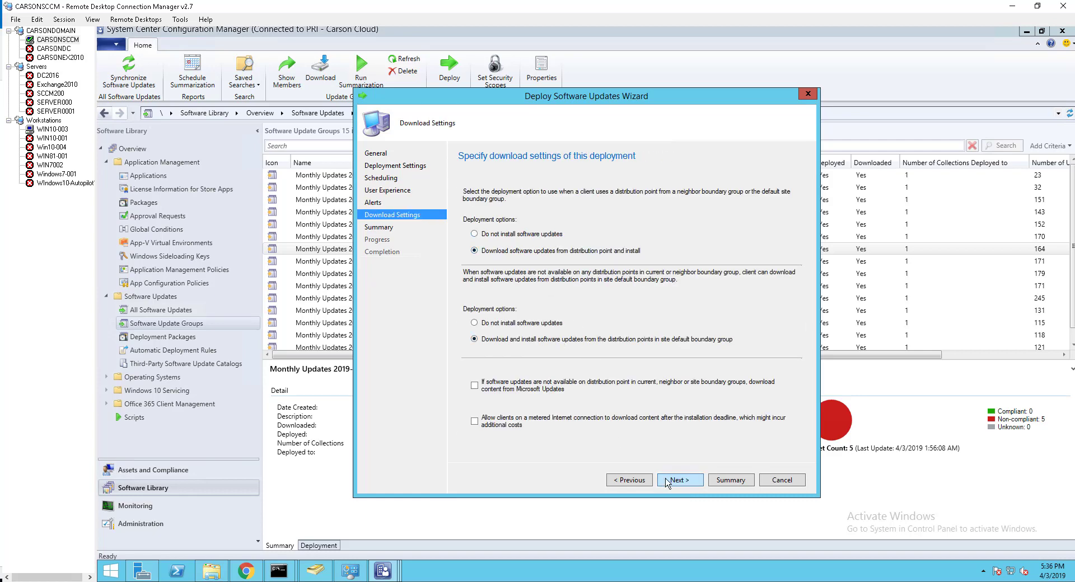
left_click(679, 479)
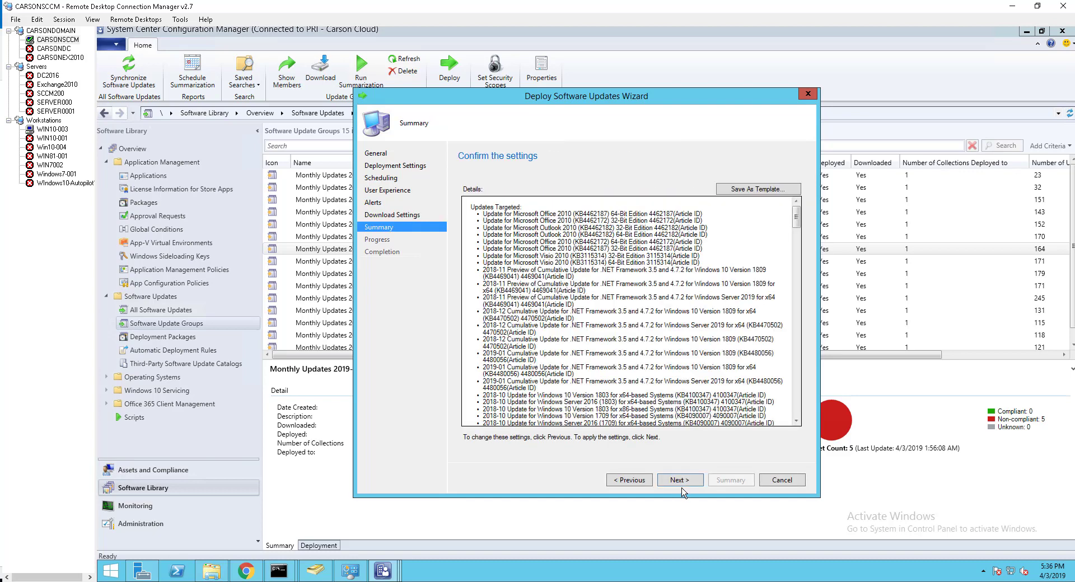
left_click(679, 479)
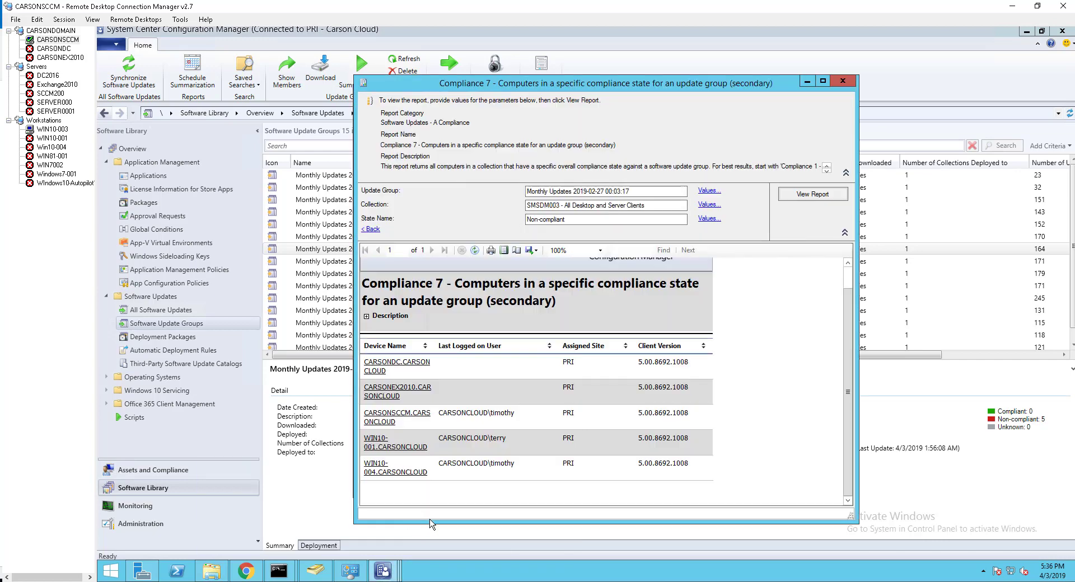
mouse_move(744, 349)
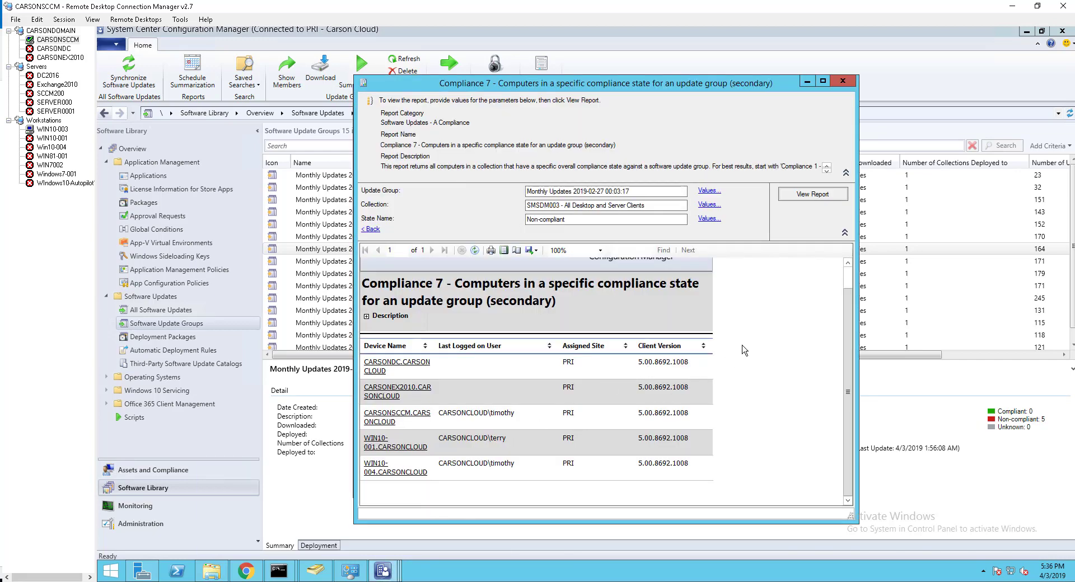